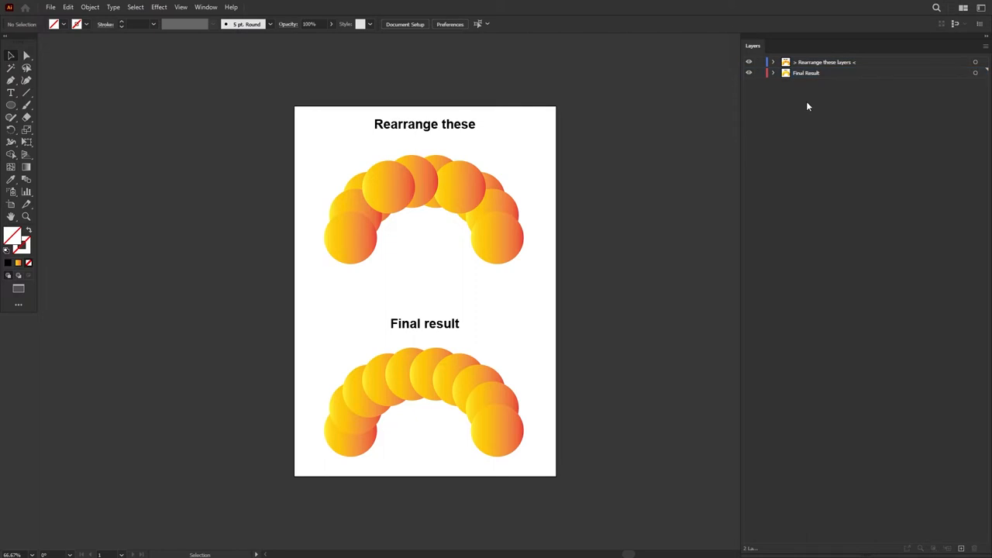
mouse_move(770, 59)
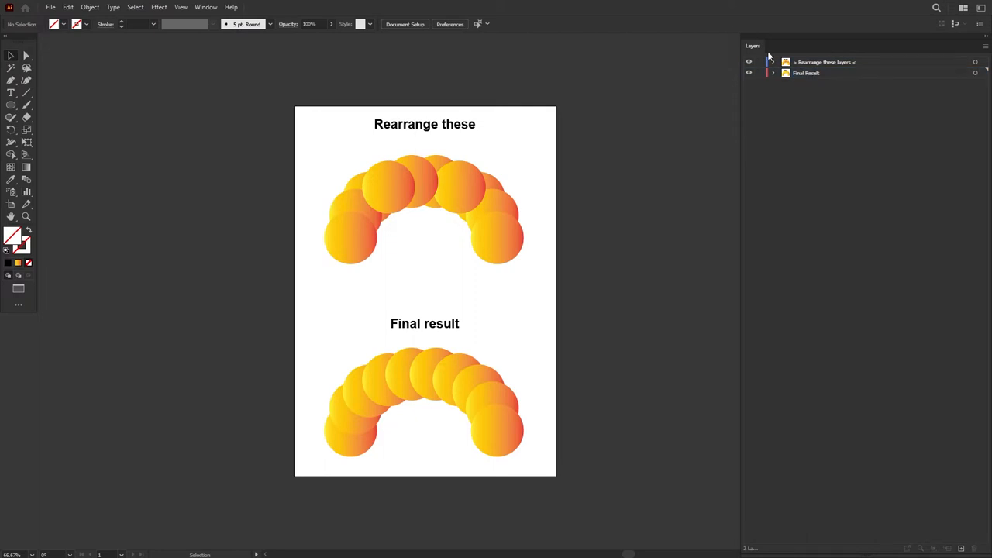
Step: Show the Layers panel, then add and delete four empty layers, leaving the originals
click(206, 6)
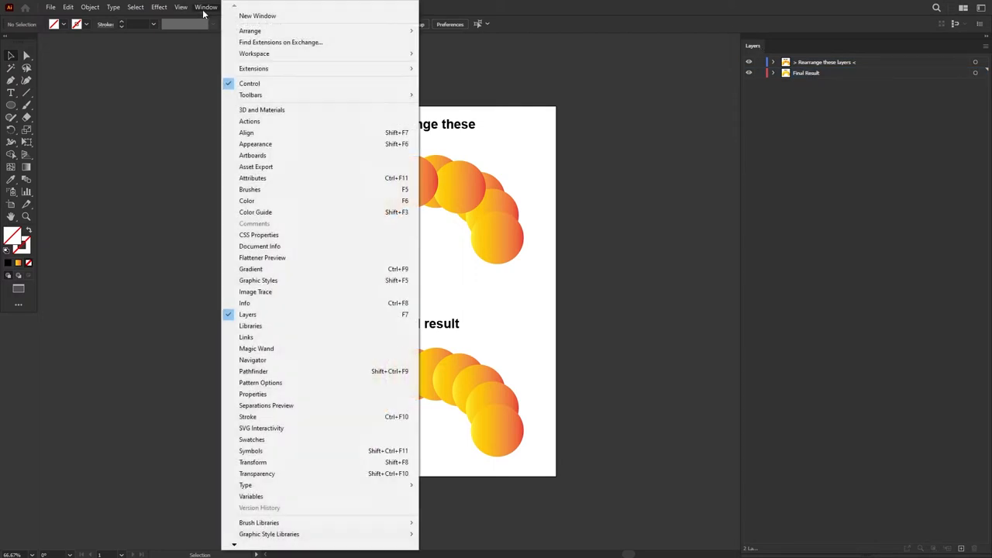
mouse_move(248, 315)
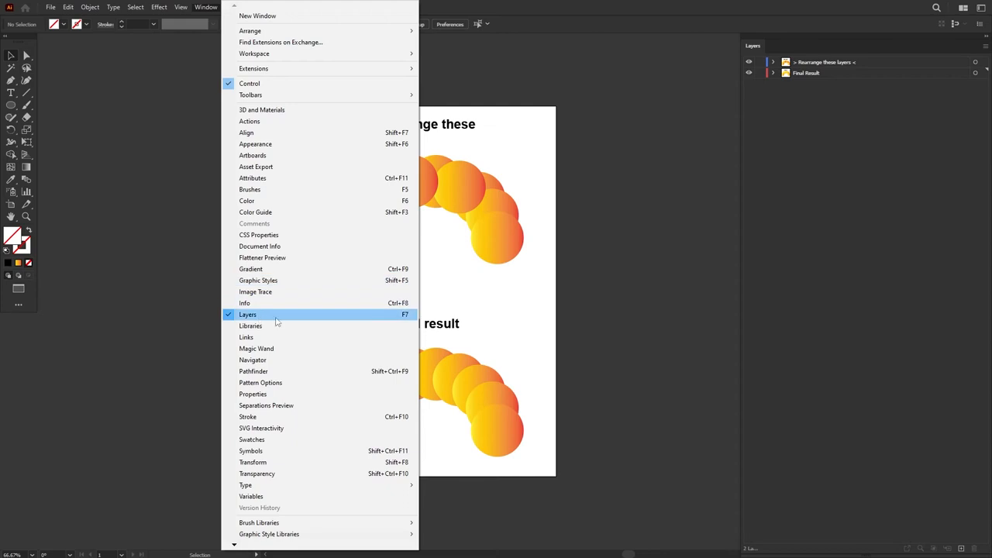
mouse_move(406, 320)
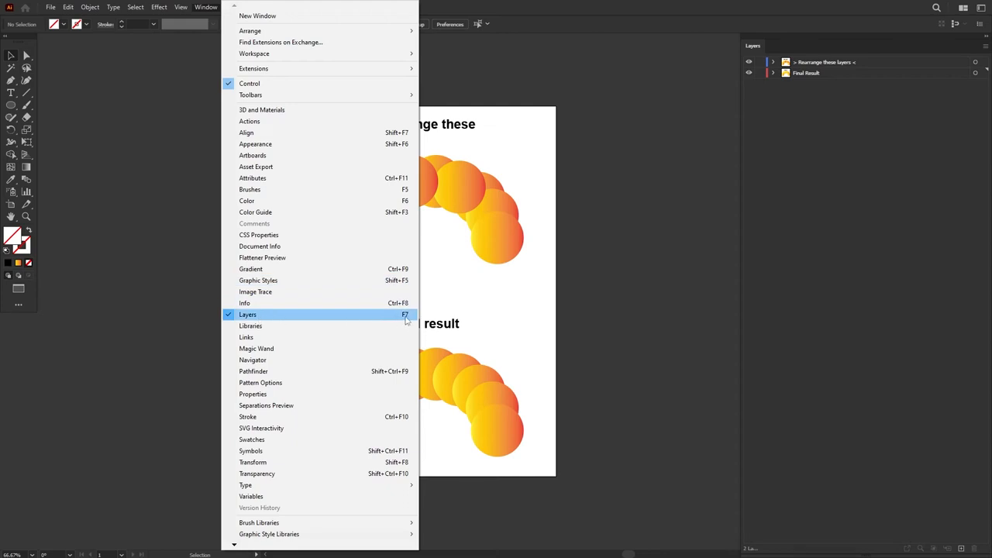
click(249, 314)
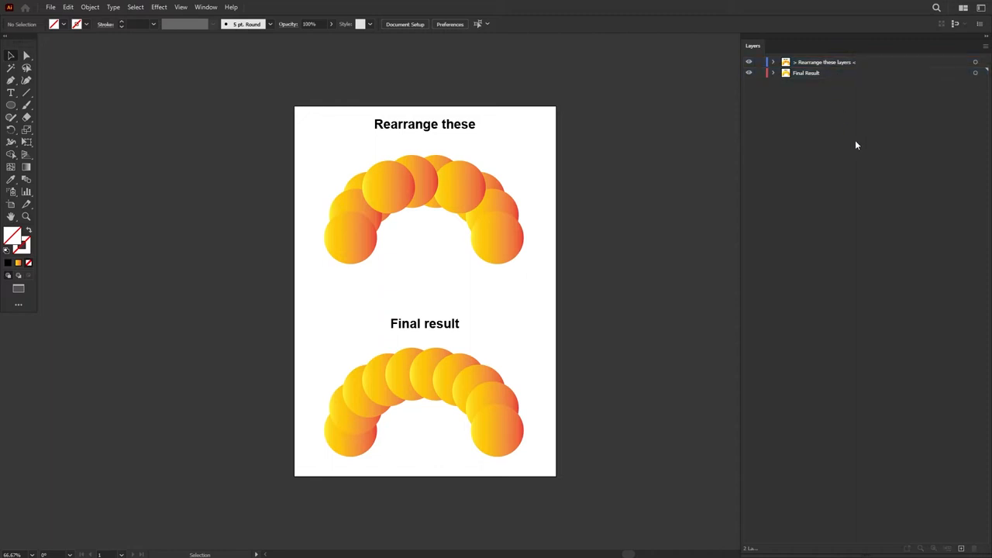
mouse_move(938, 509)
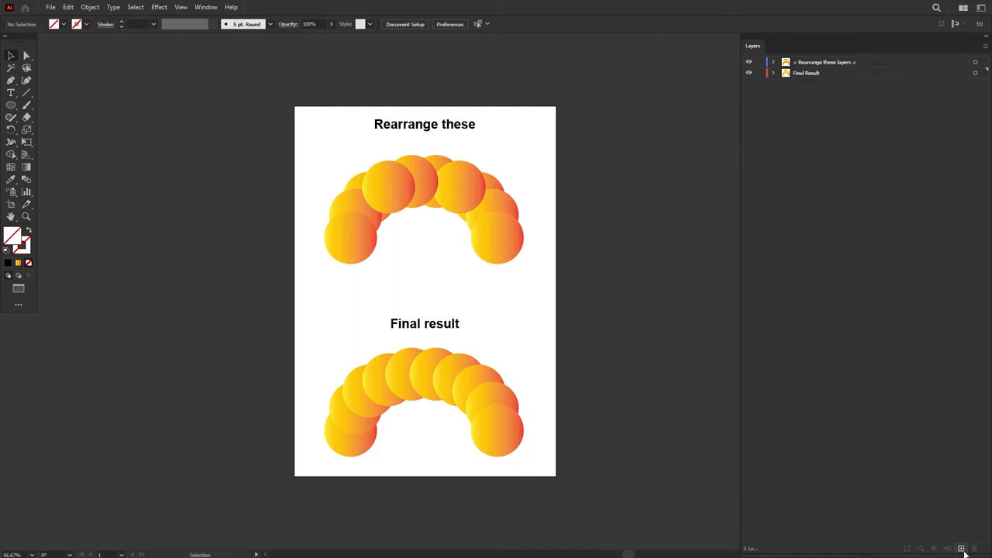
click(962, 548)
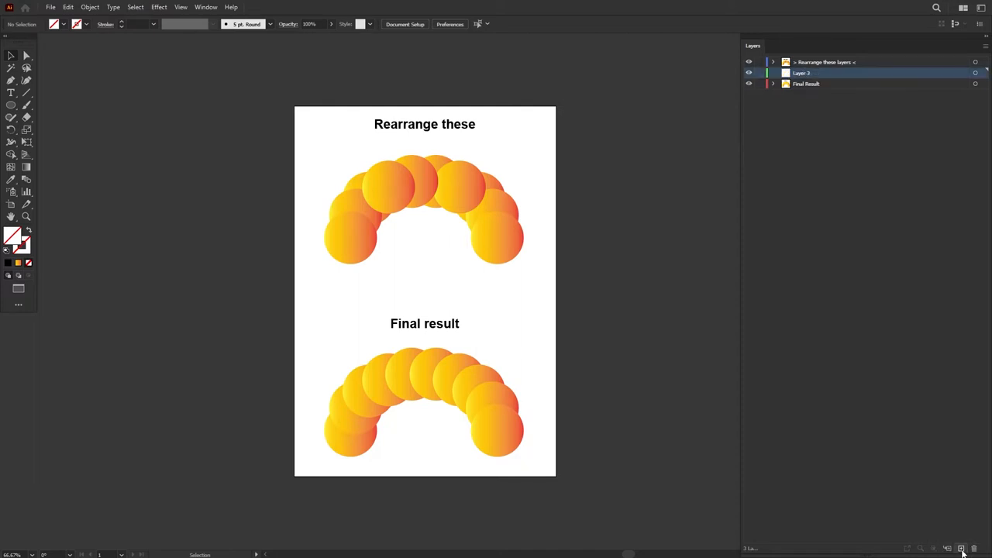
mouse_move(850, 148)
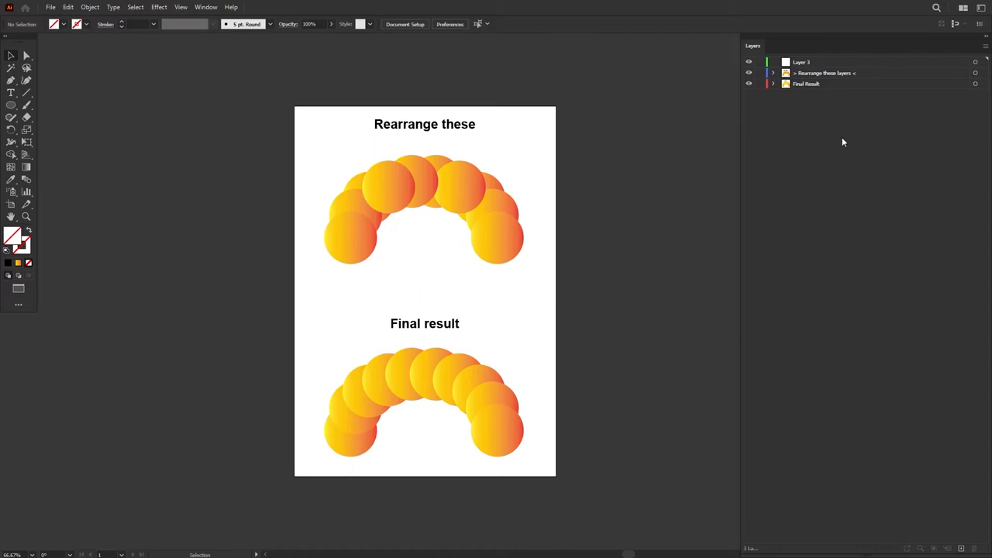
mouse_move(844, 146)
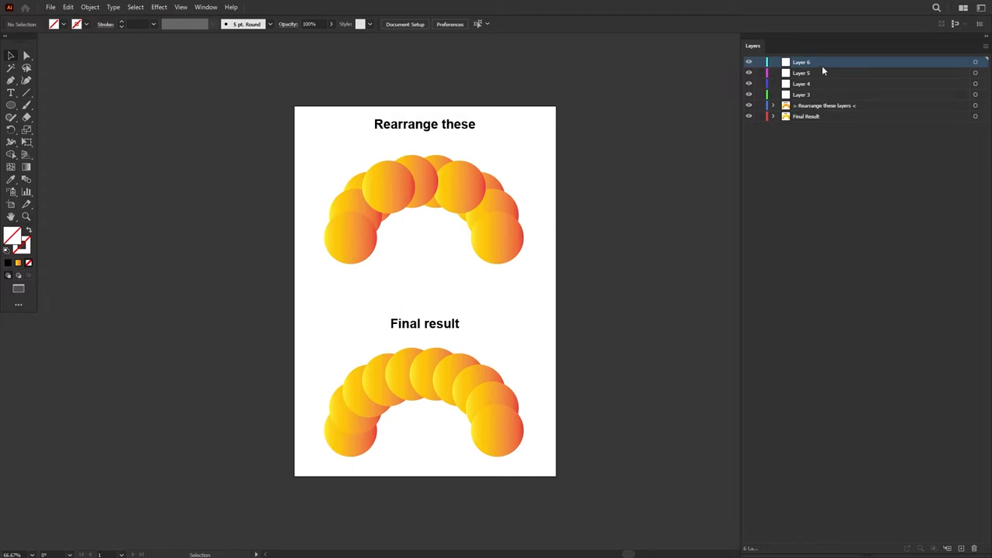
mouse_move(820, 100)
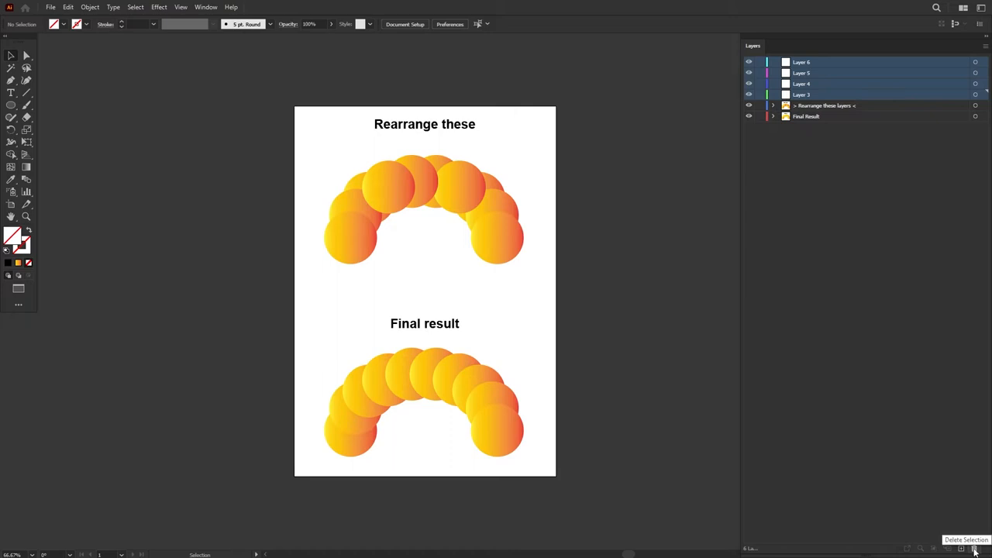
click(970, 549)
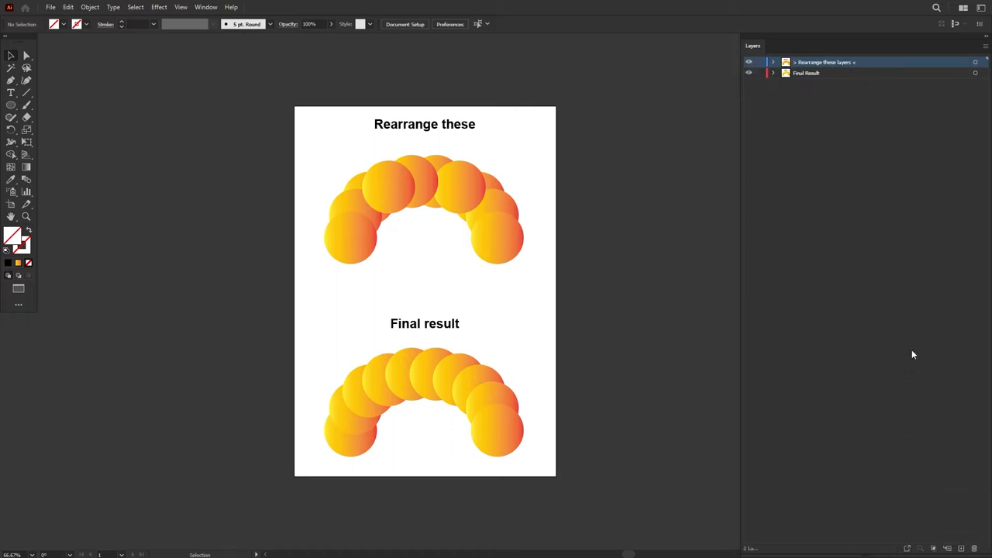
click(837, 73)
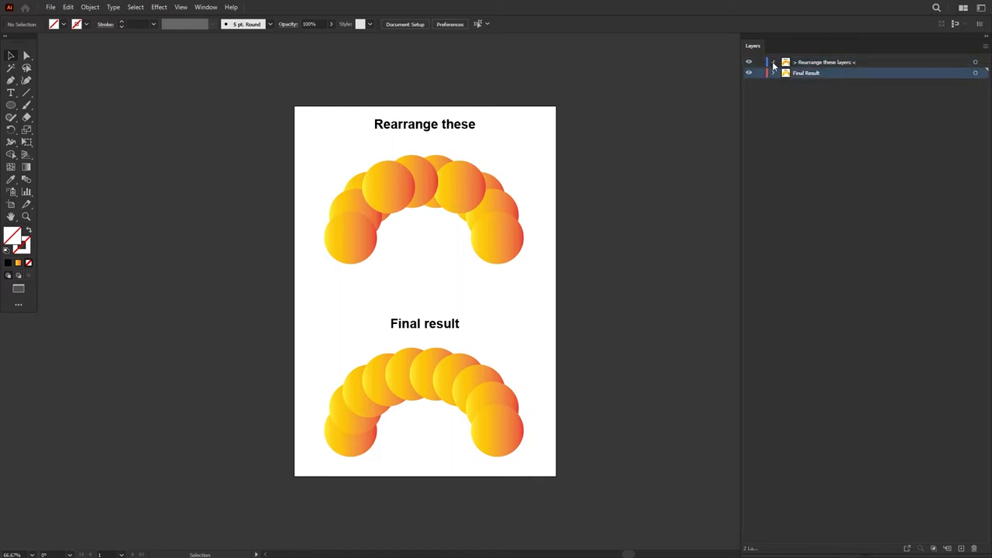
Step: Expand 'Rearrange these layers' to inspect a circle path, collapse it, and select Final Result
click(774, 62)
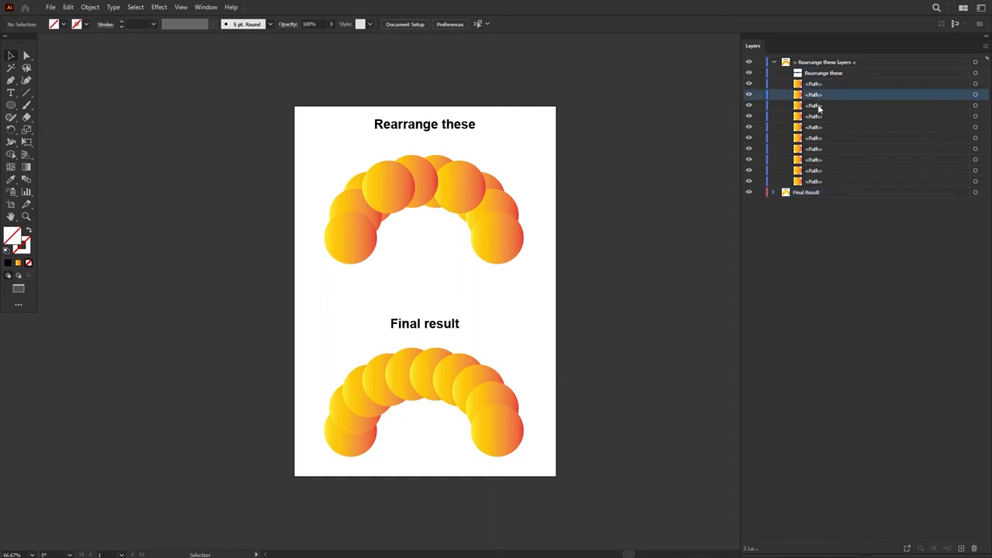
click(814, 170)
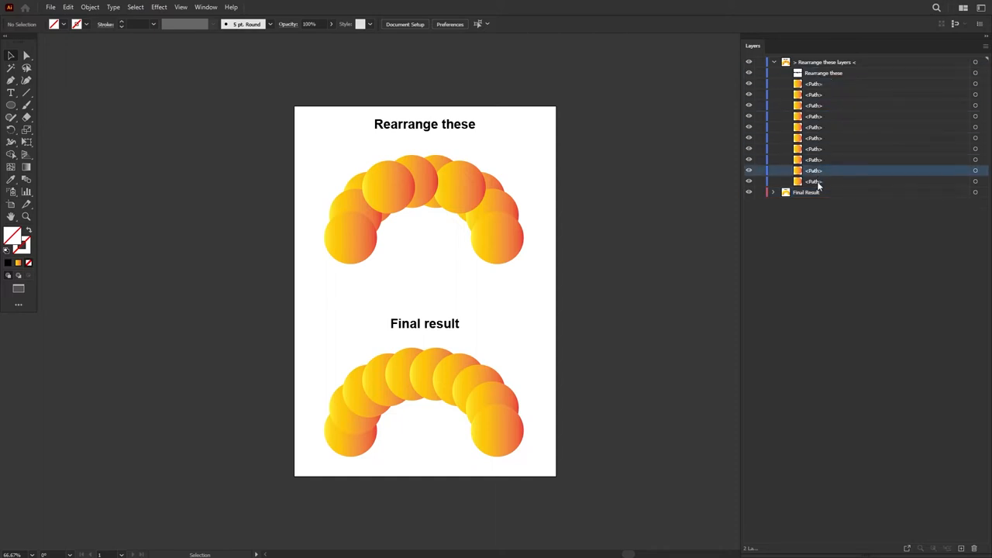
click(833, 62)
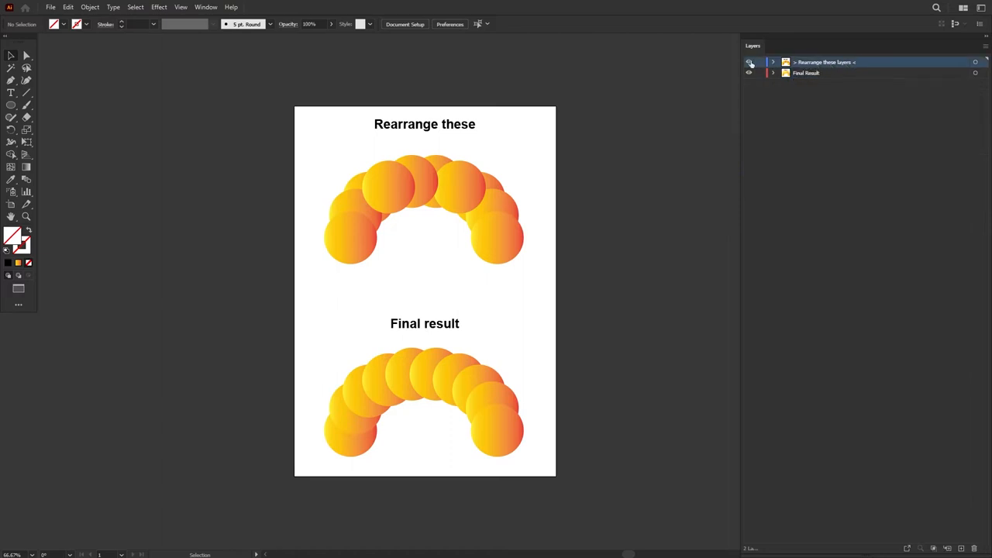
click(751, 62)
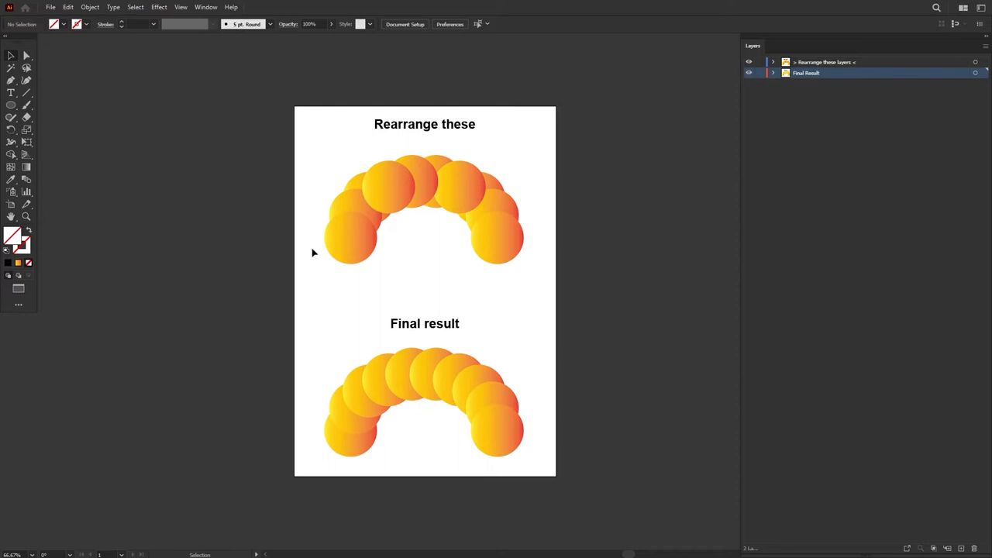
mouse_move(444, 158)
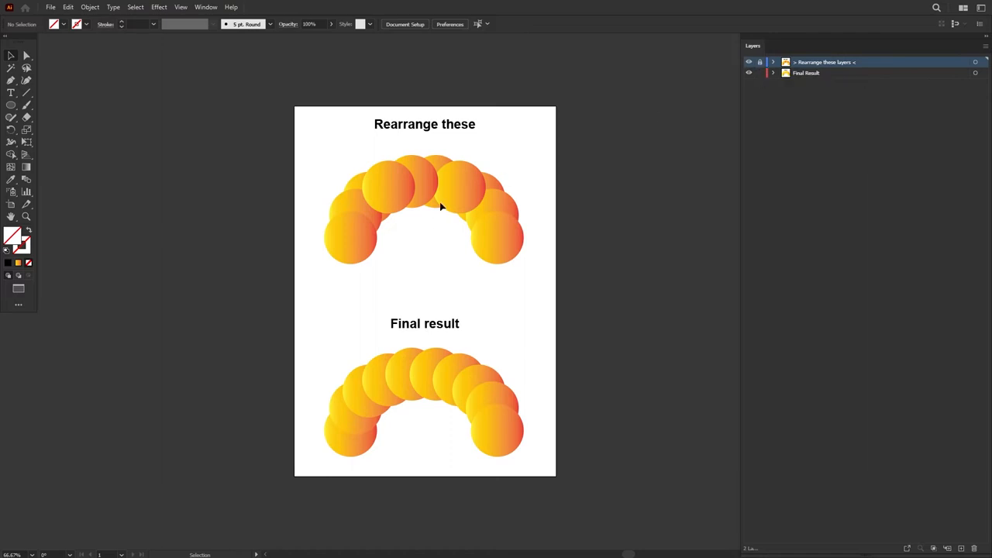
mouse_move(428, 170)
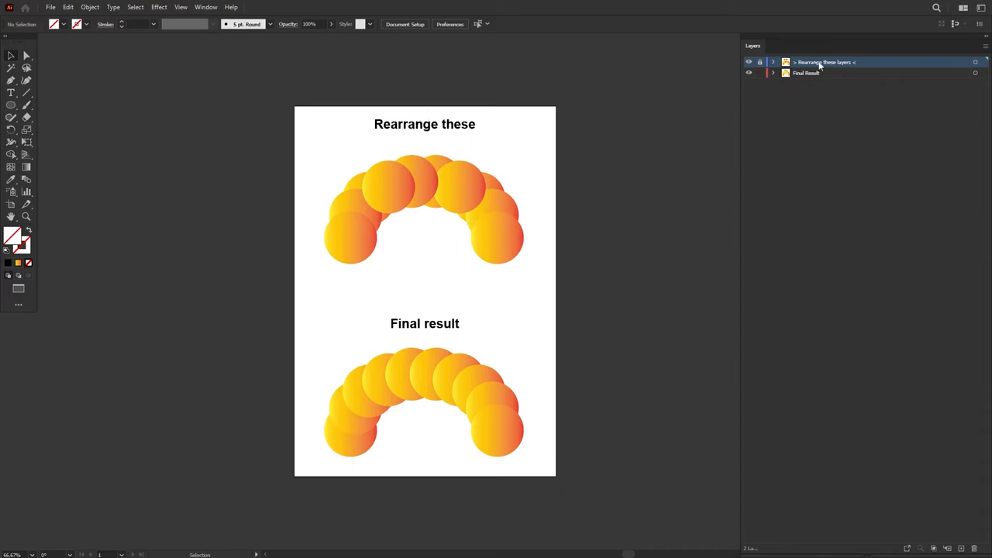
Step: Toggle visibility of 'Rearrange these layers' and lock it after reviewing its circles
click(760, 62)
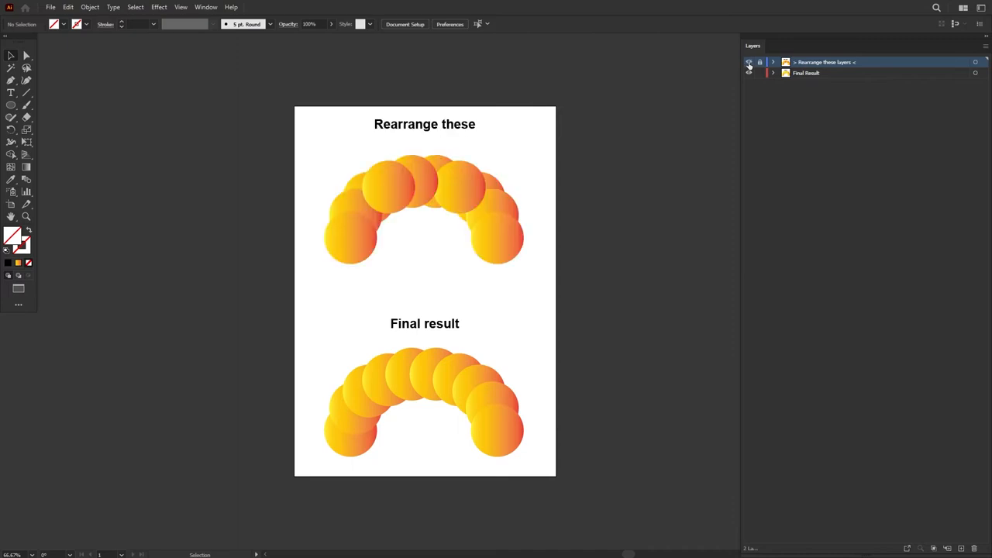
click(749, 73)
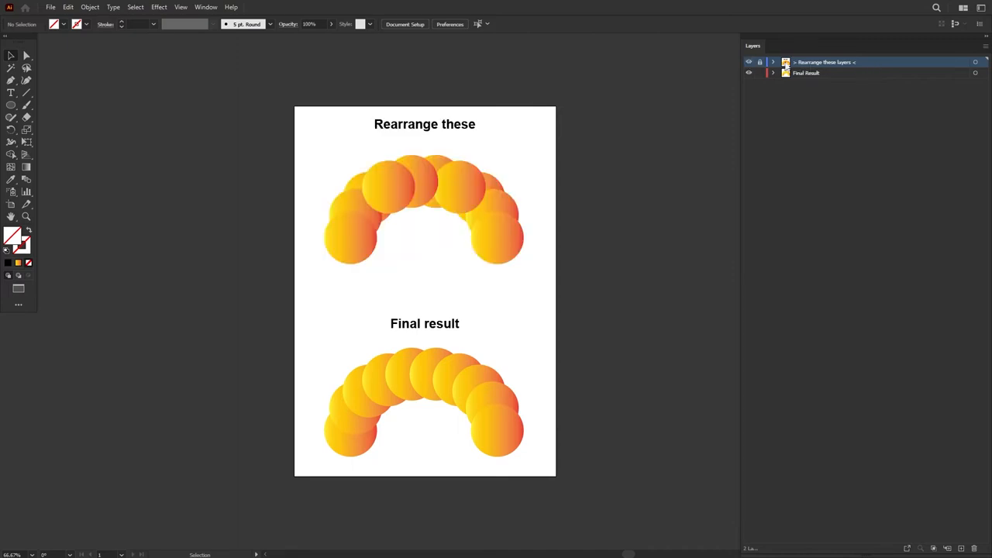
click(773, 62)
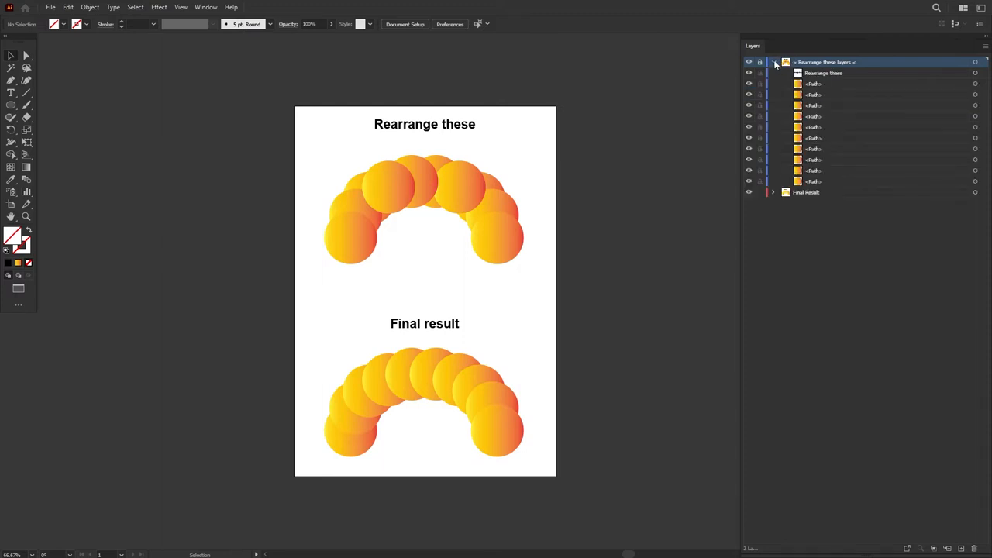
click(779, 62)
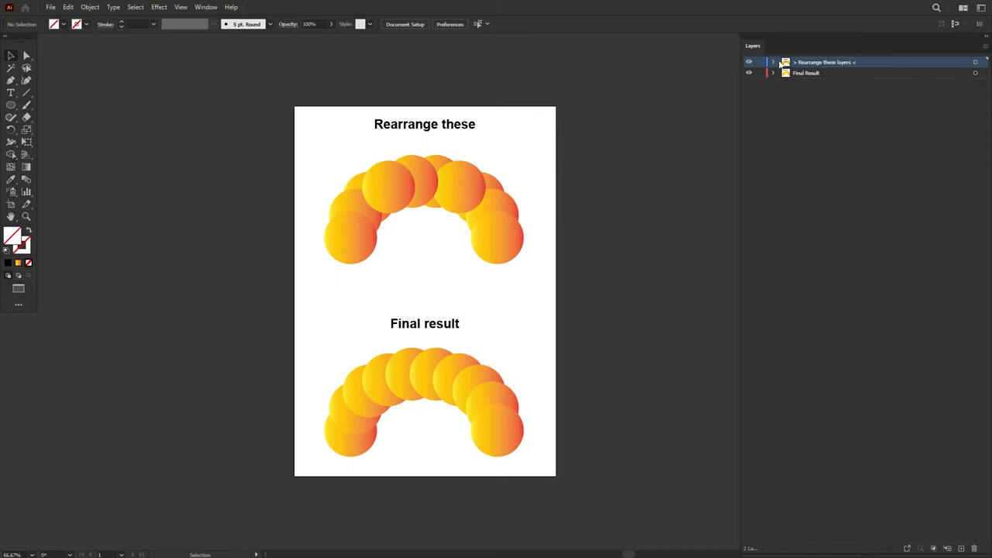
Step: Drag circle paths in the expanded layer to new stacking positions so the arc overlap matches Final Result
click(772, 62)
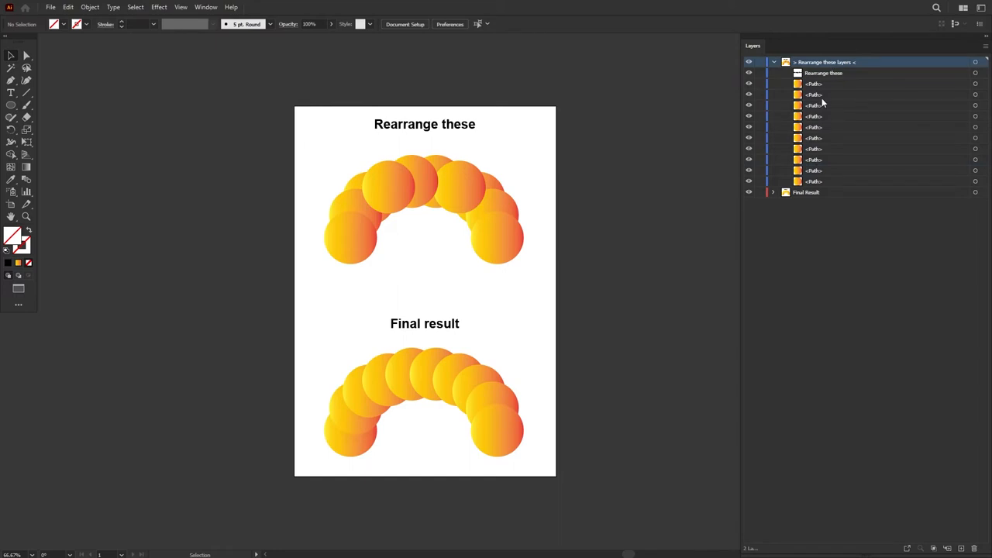
mouse_move(350, 446)
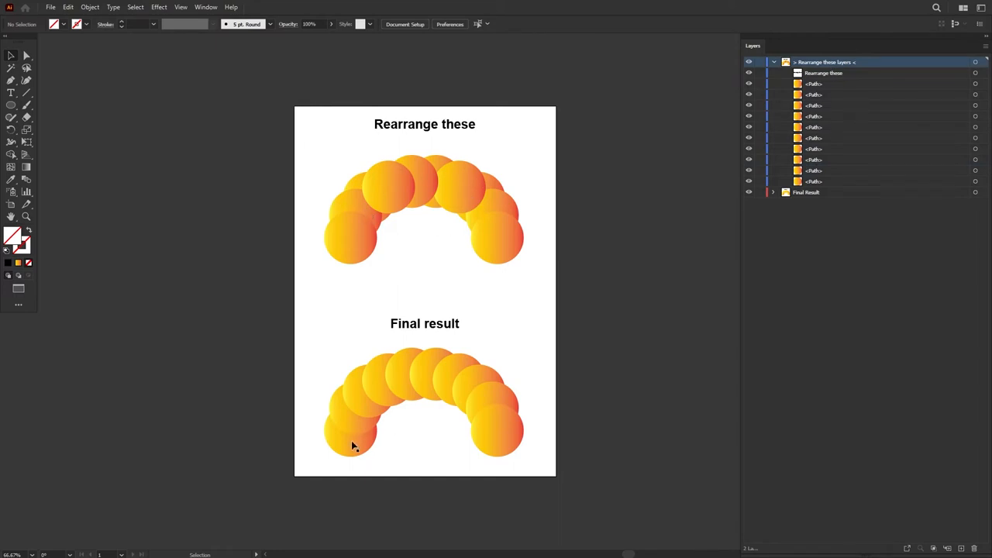
mouse_move(347, 433)
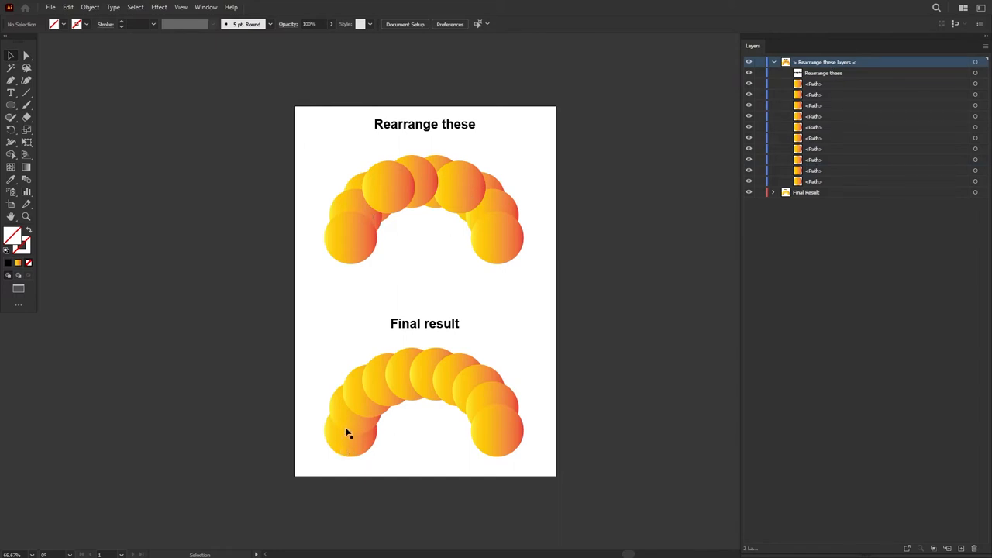
mouse_move(496, 441)
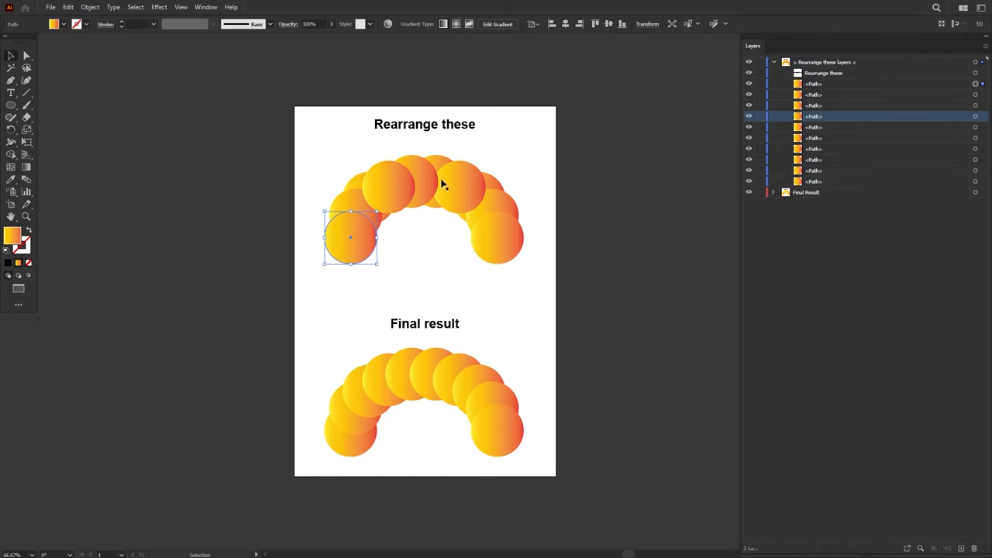
drag(351, 237, 388, 186)
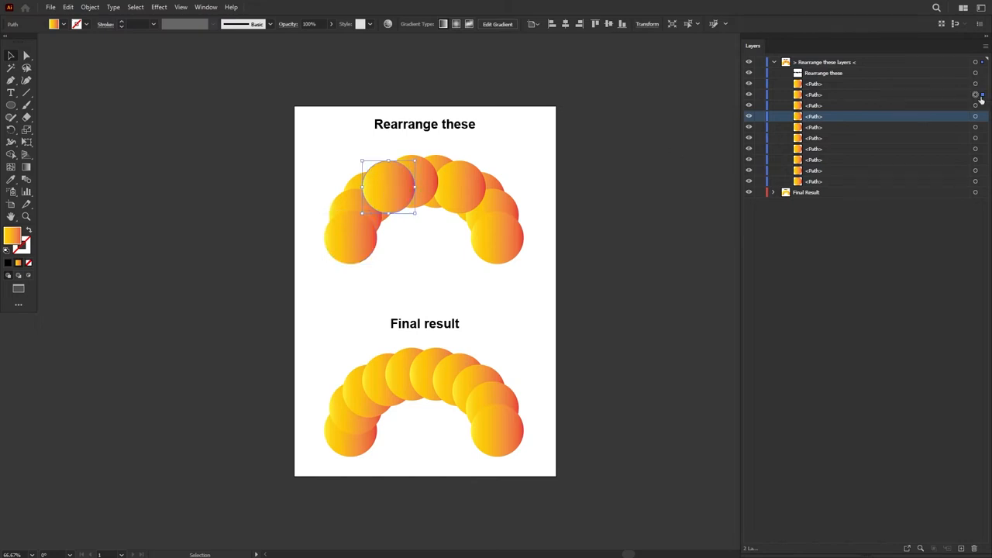
drag(388, 186, 496, 236)
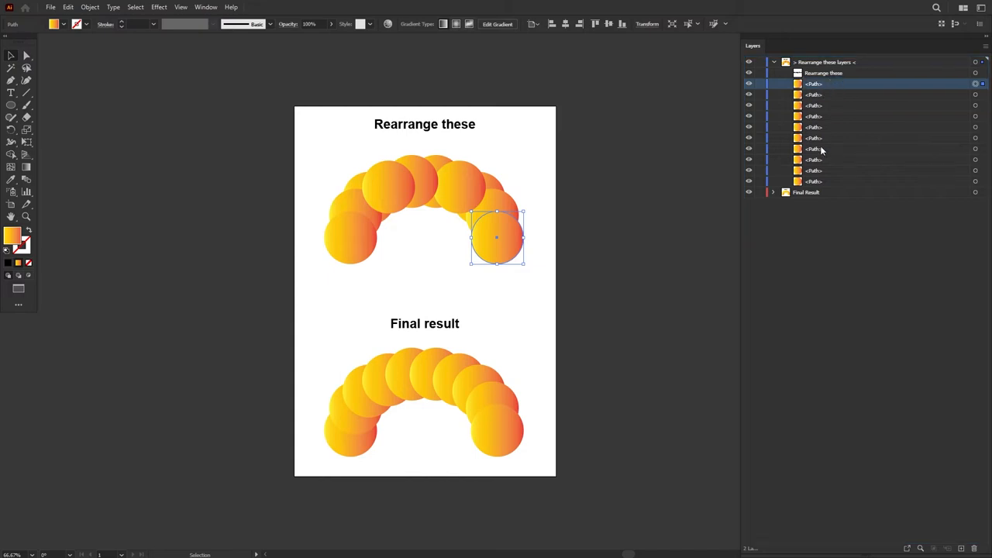
drag(496, 236, 351, 241)
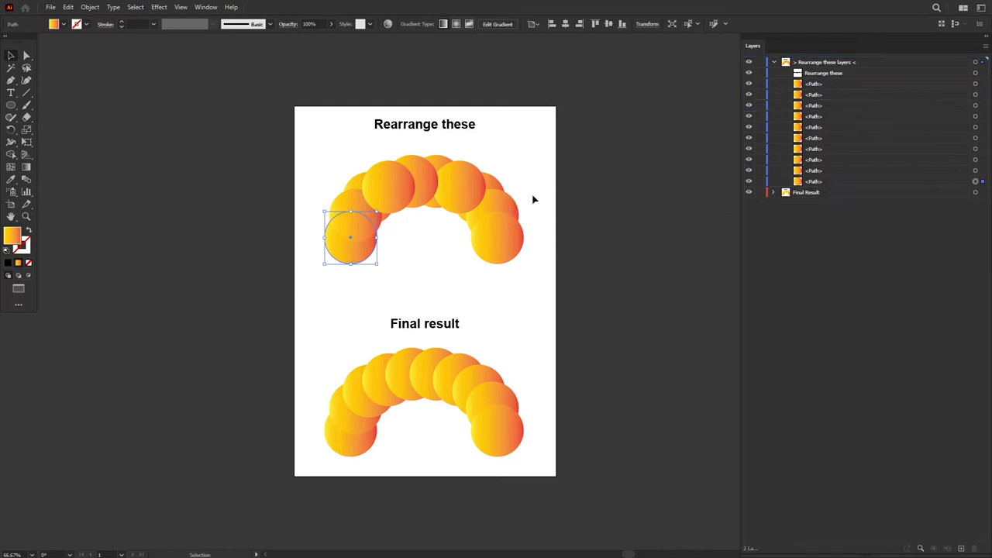
drag(348, 239, 360, 217)
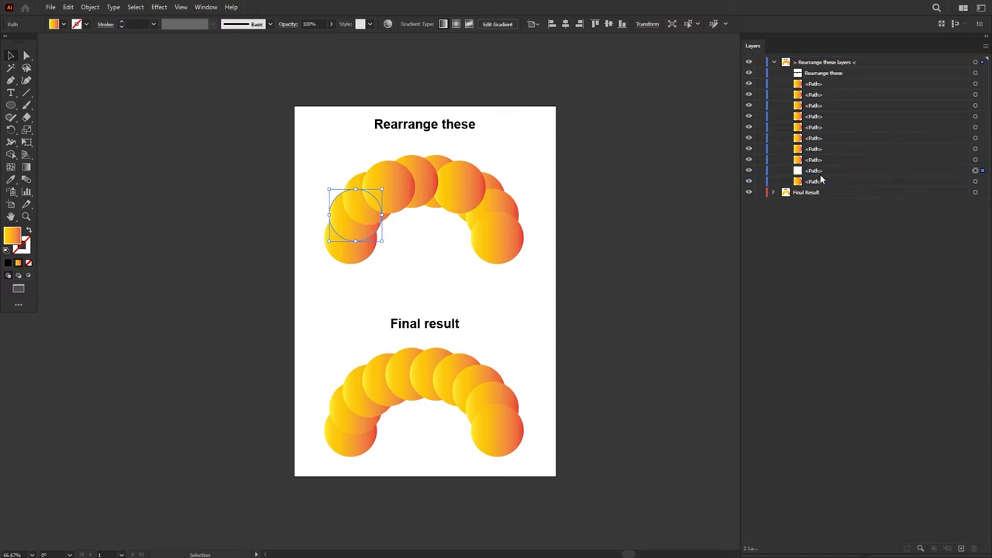
click(814, 138)
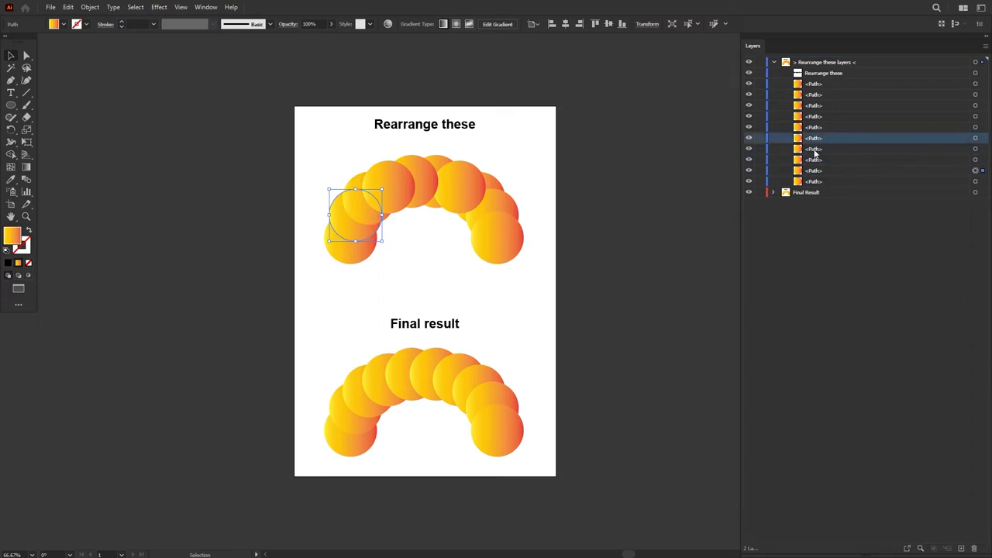
click(369, 248)
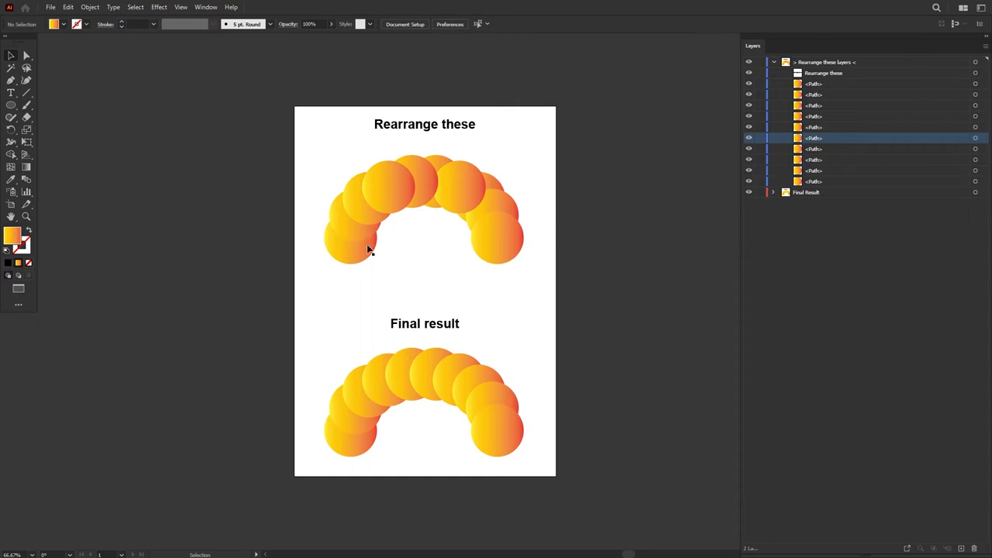
mouse_move(371, 226)
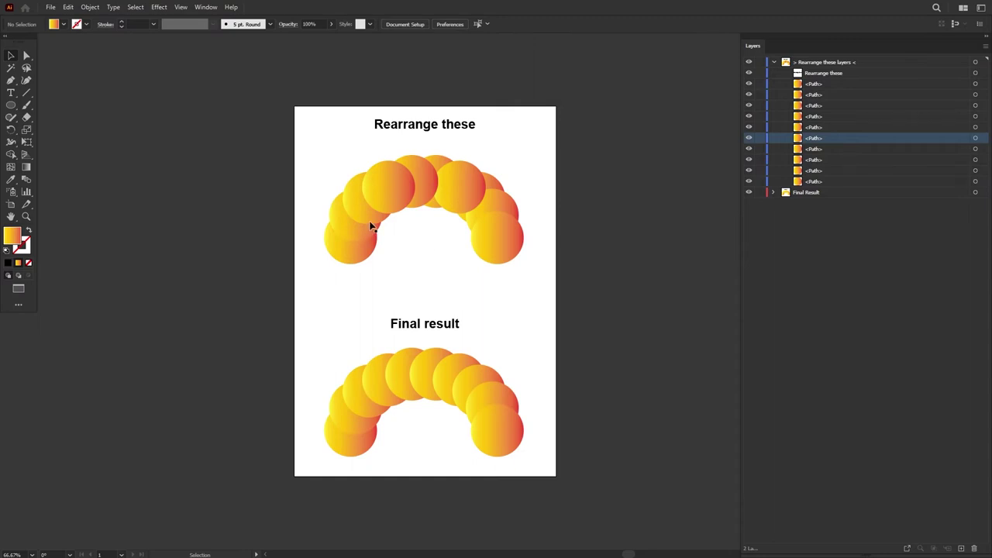
mouse_move(431, 212)
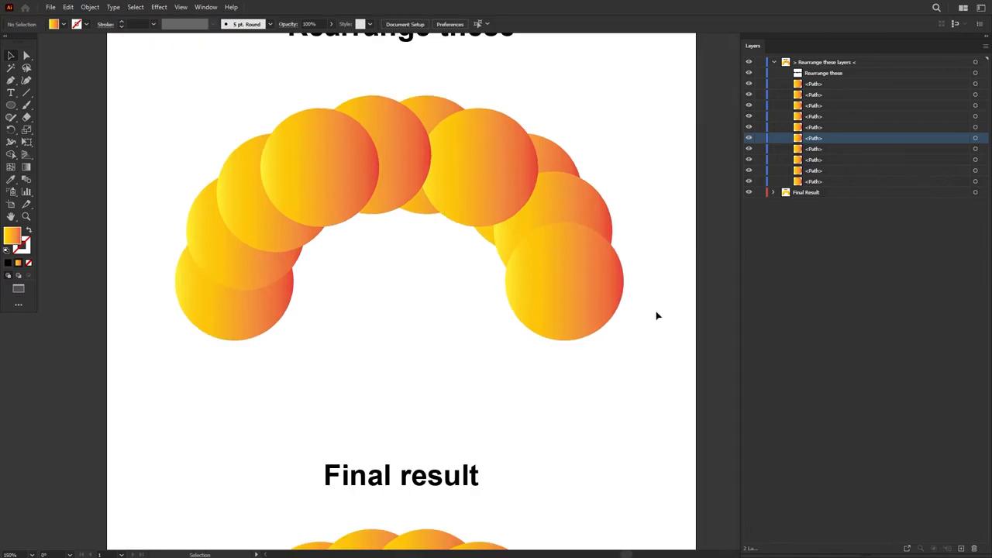
Step: Send the top-right arc circle one step backward via Arrange > Send Backward, then deselect
click(481, 167)
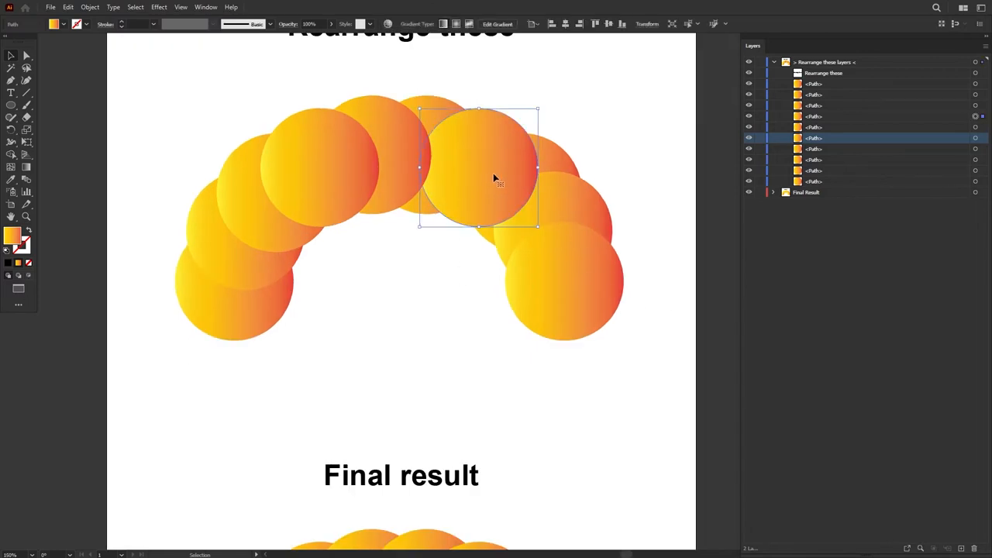
right_click(495, 178)
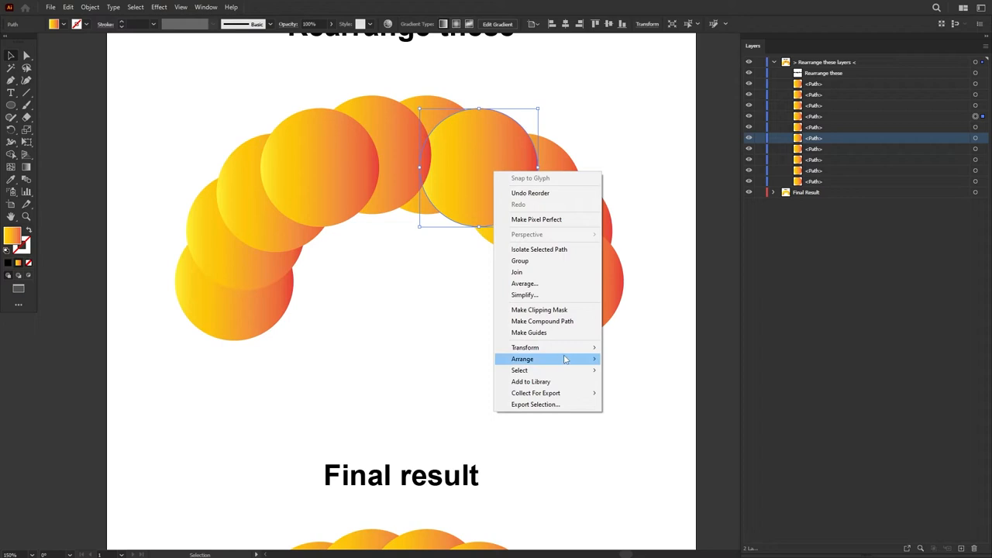
click(523, 360)
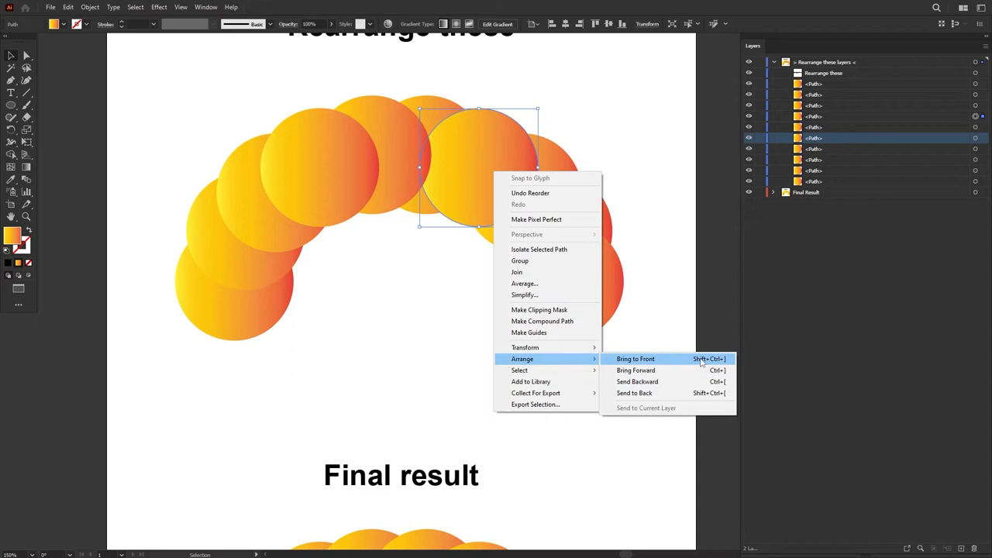
mouse_move(637, 381)
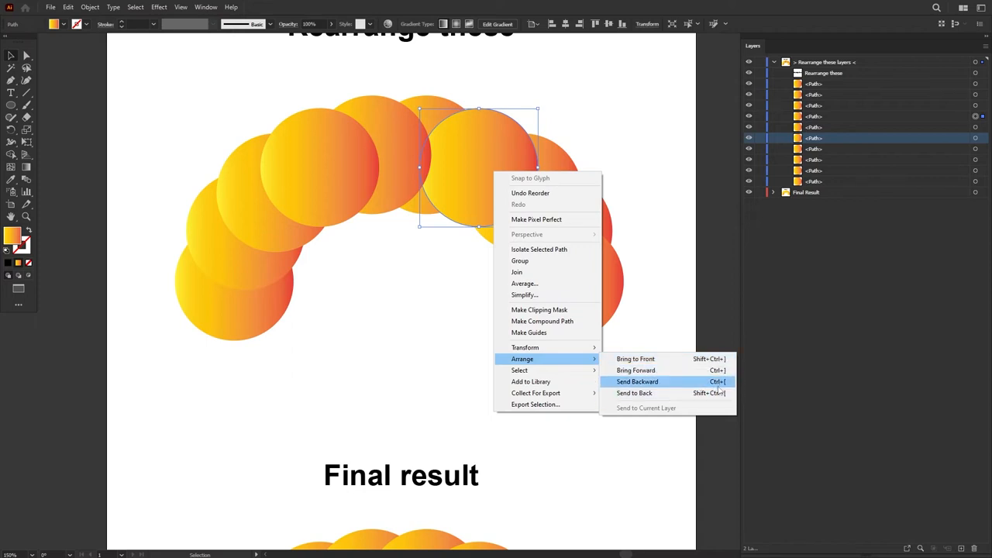
click(636, 382)
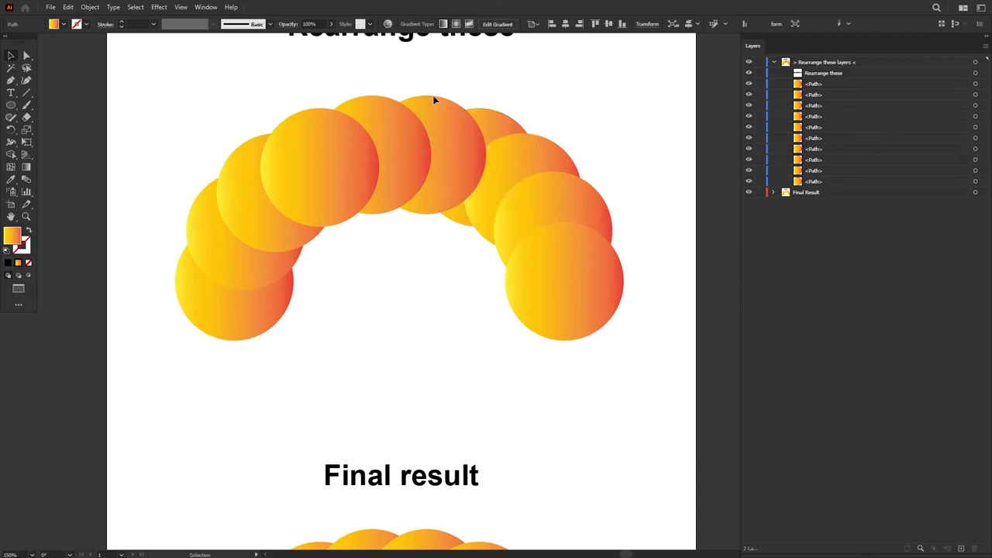
click(815, 160)
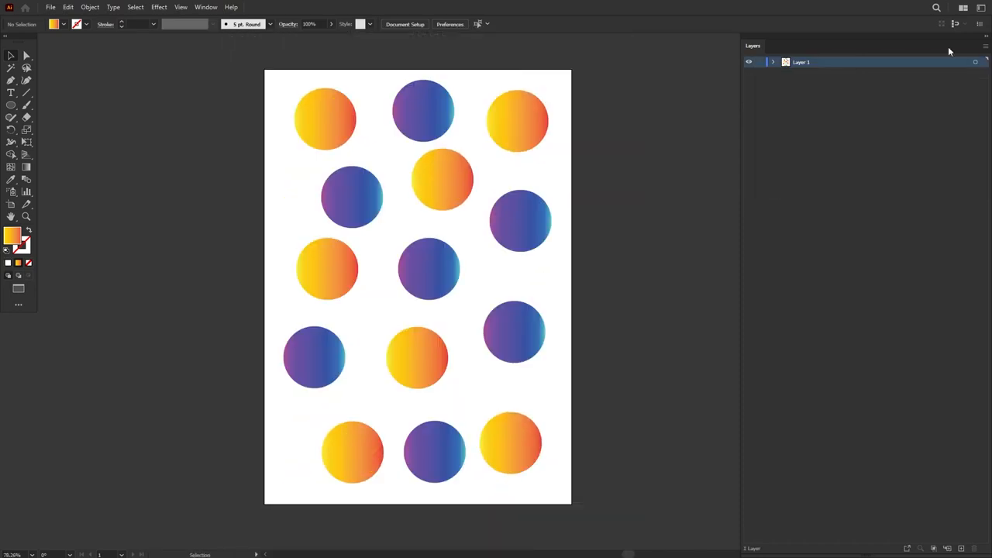
mouse_move(521, 129)
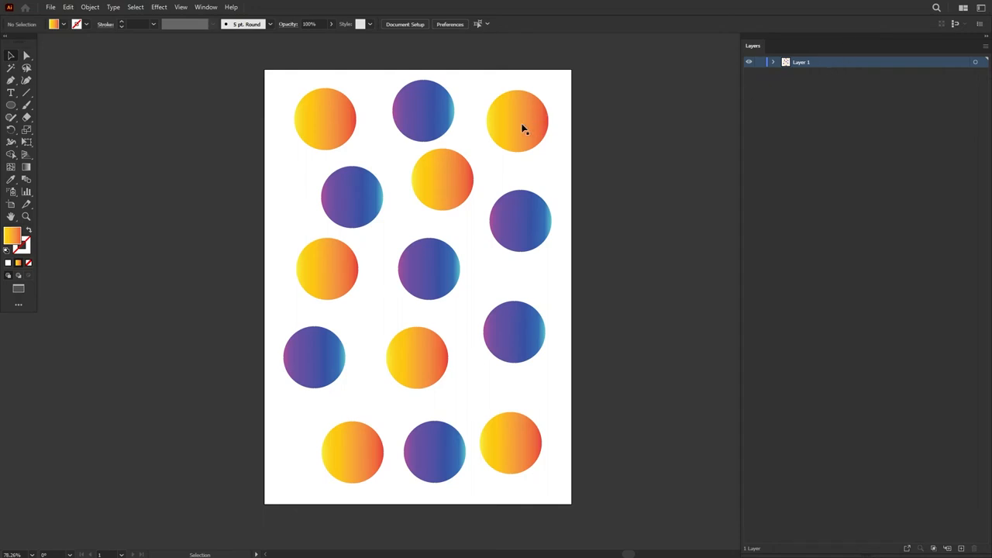
Step: Add a new layer above Layer 1 and name it Purple
click(416, 360)
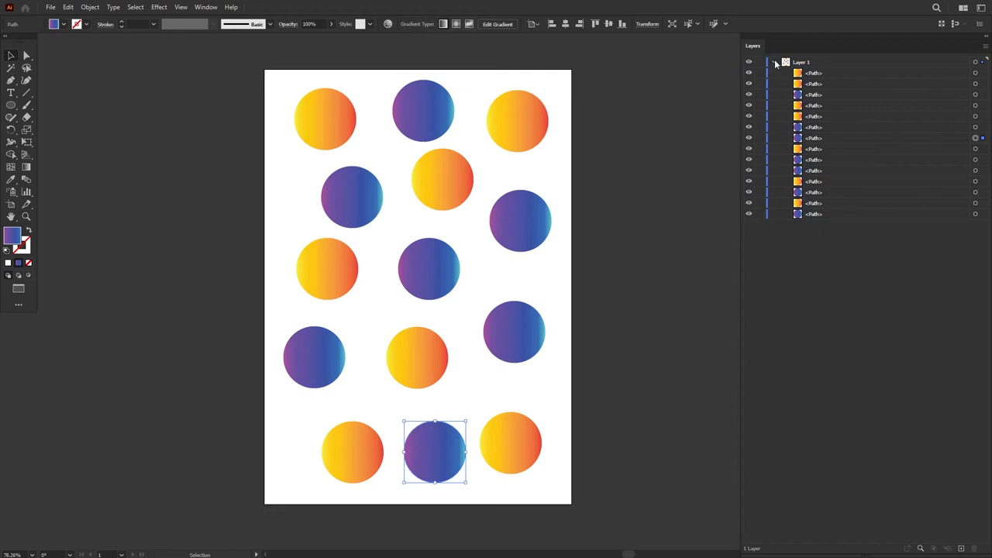
click(775, 62)
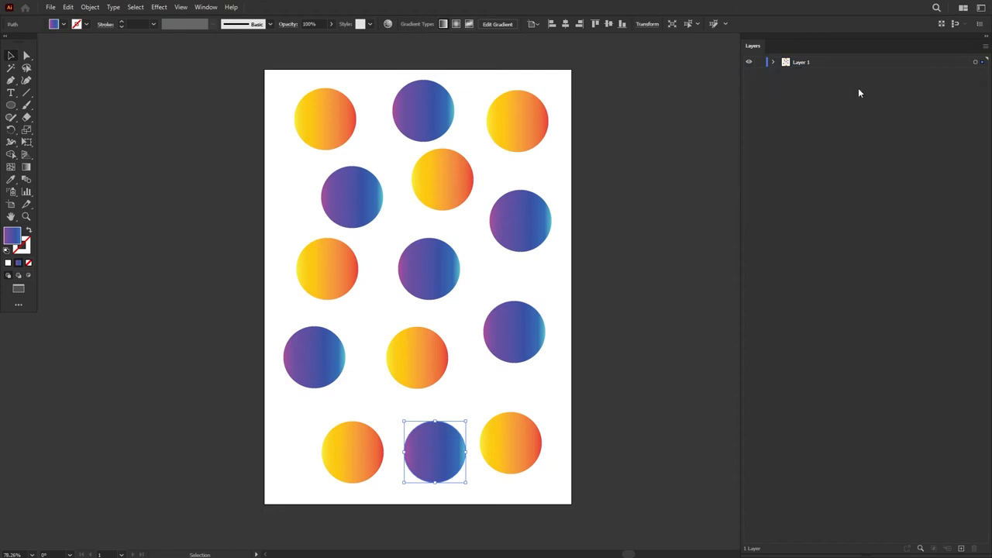
mouse_move(819, 87)
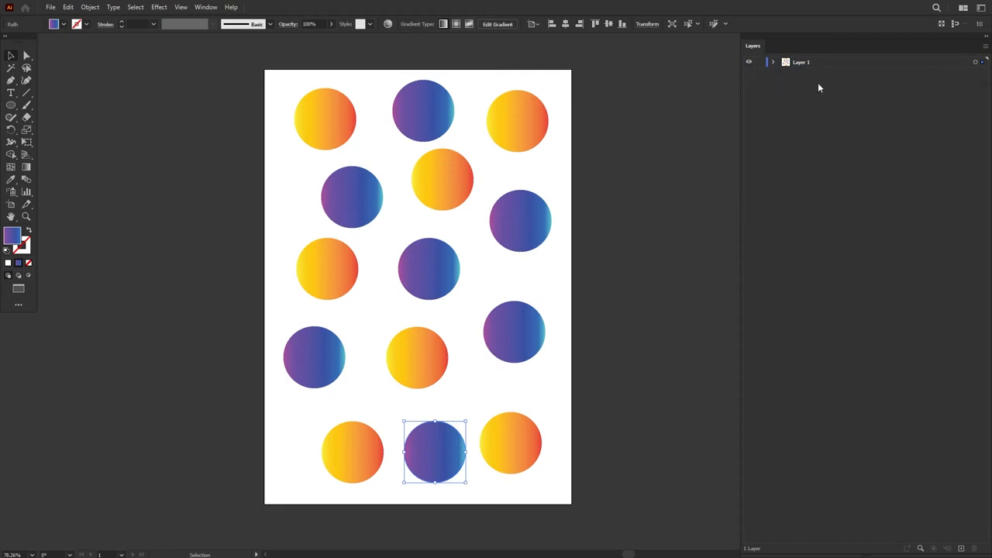
click(819, 86)
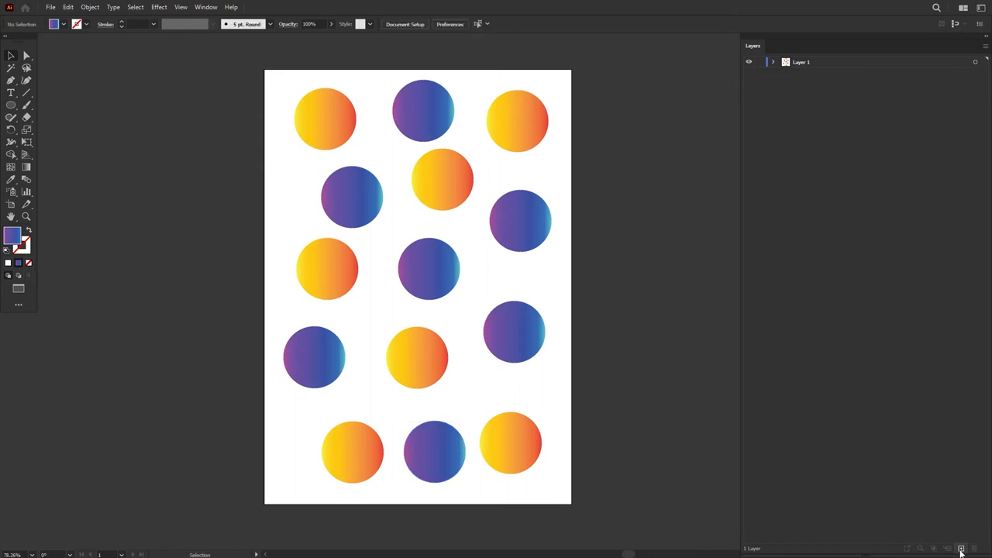
click(960, 549)
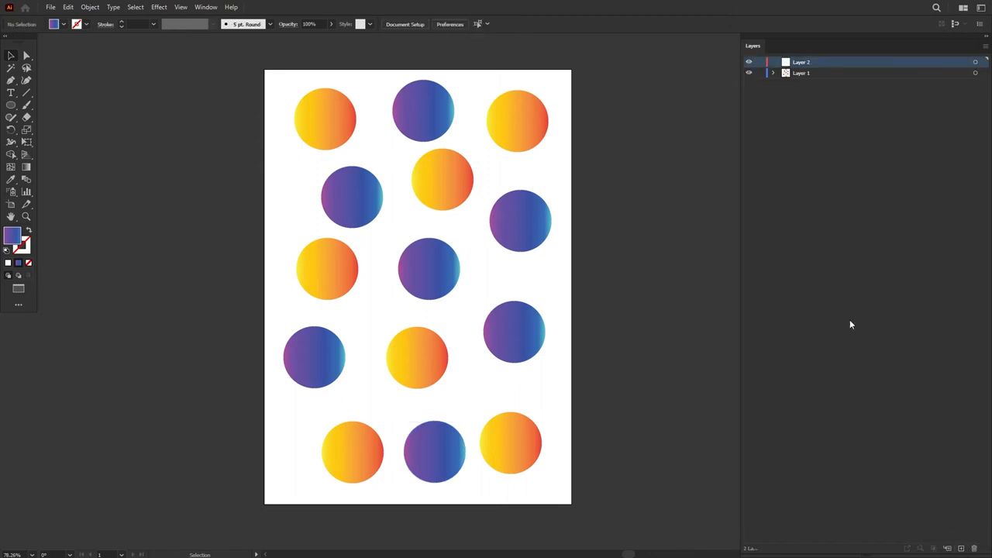
double_click(803, 62)
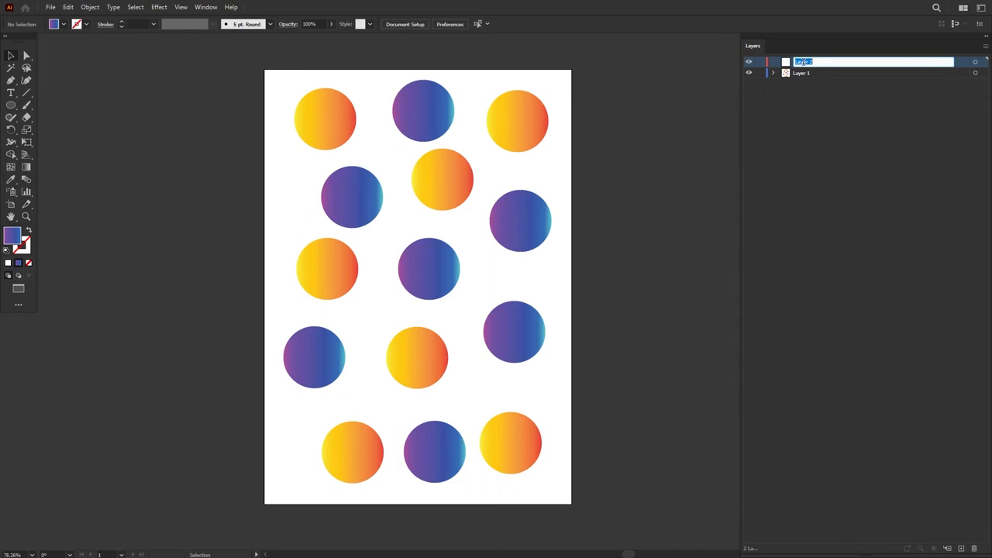
text(Purple)
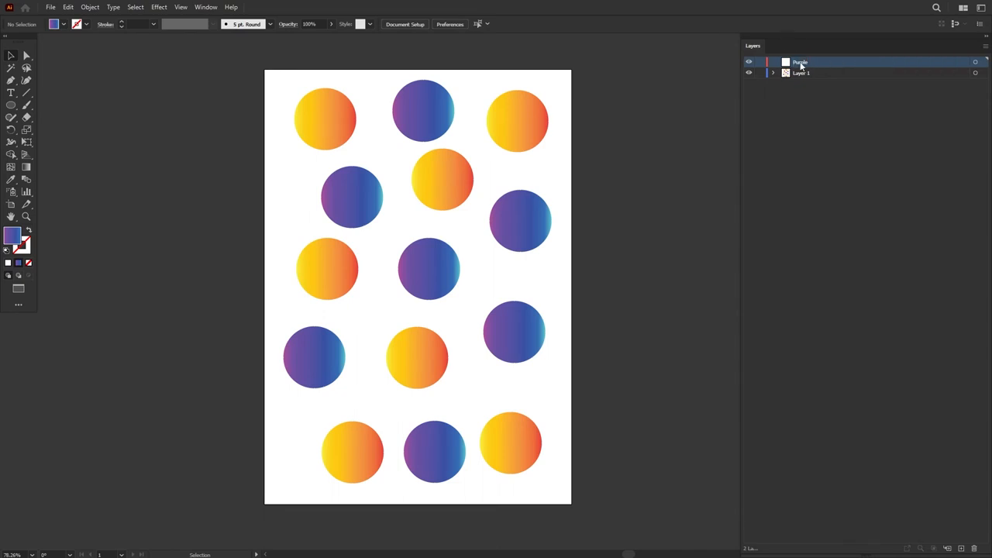
Step: Rename the original Layer 1 to Yellow
click(802, 73)
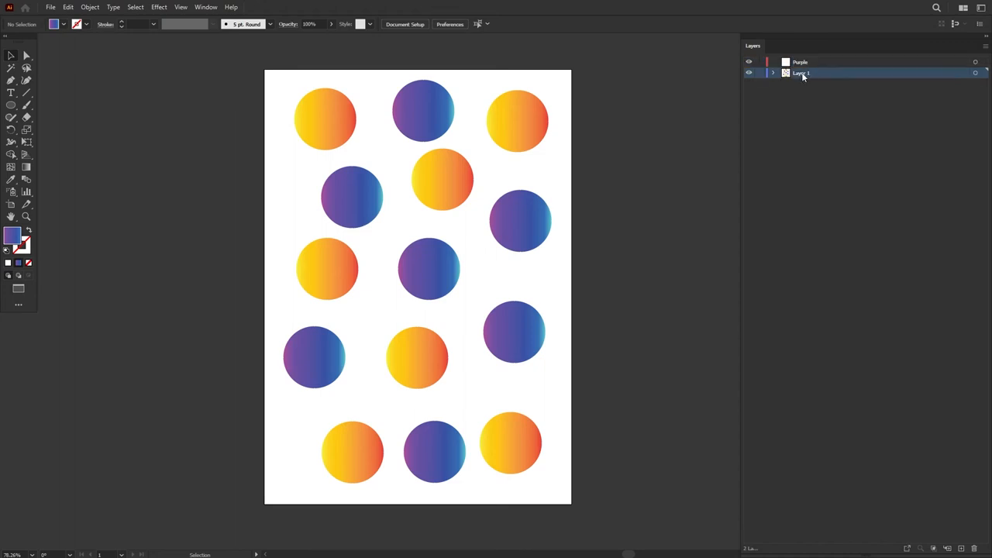
double_click(803, 73)
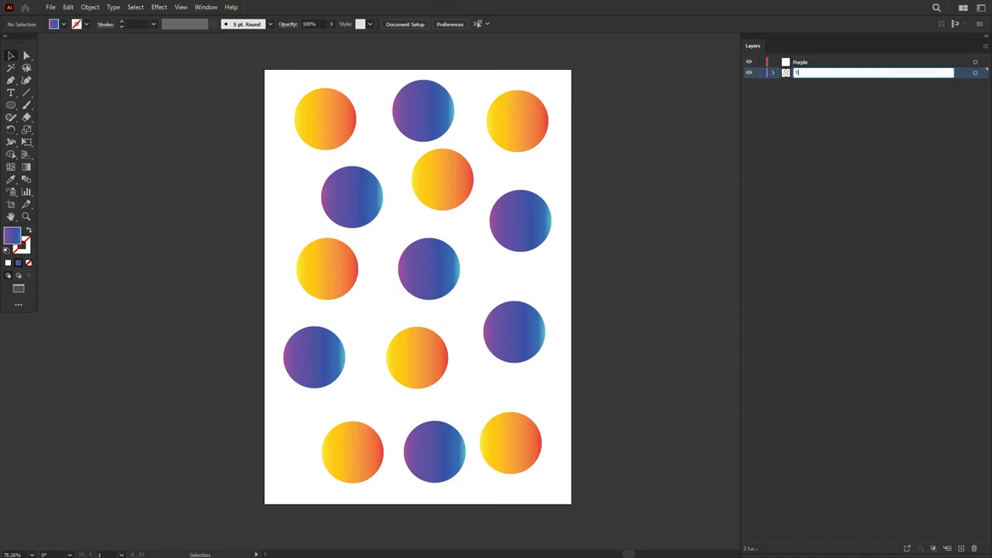
text(Yellow)
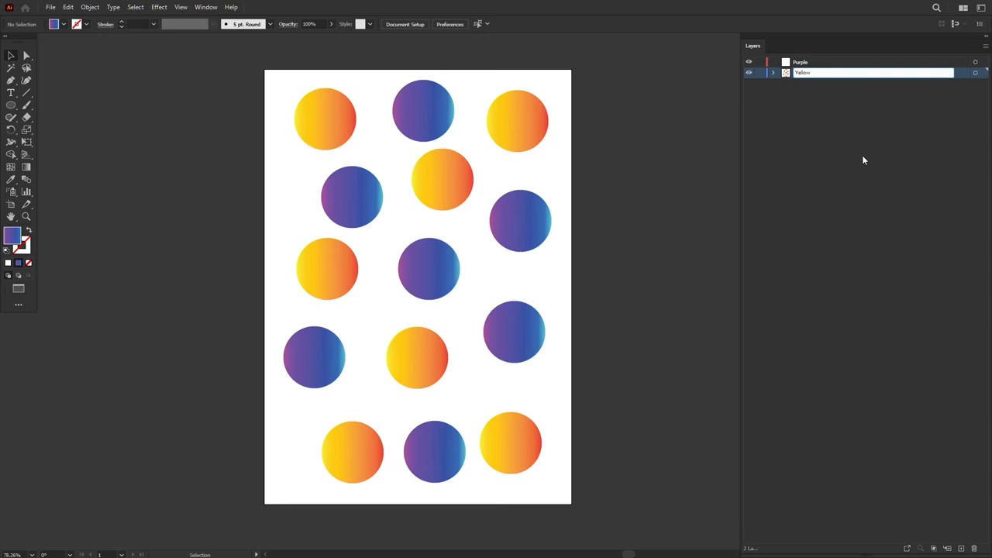
click(773, 73)
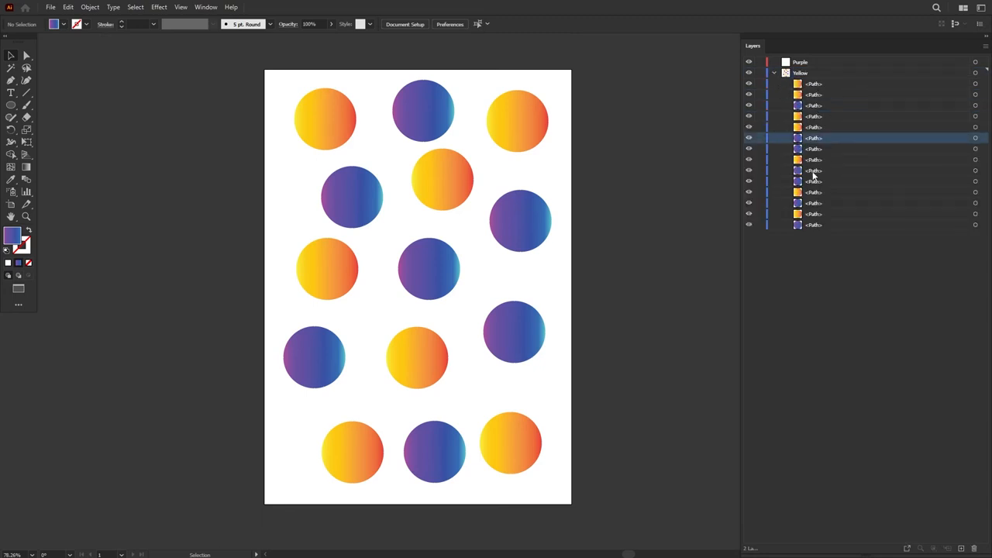
click(800, 62)
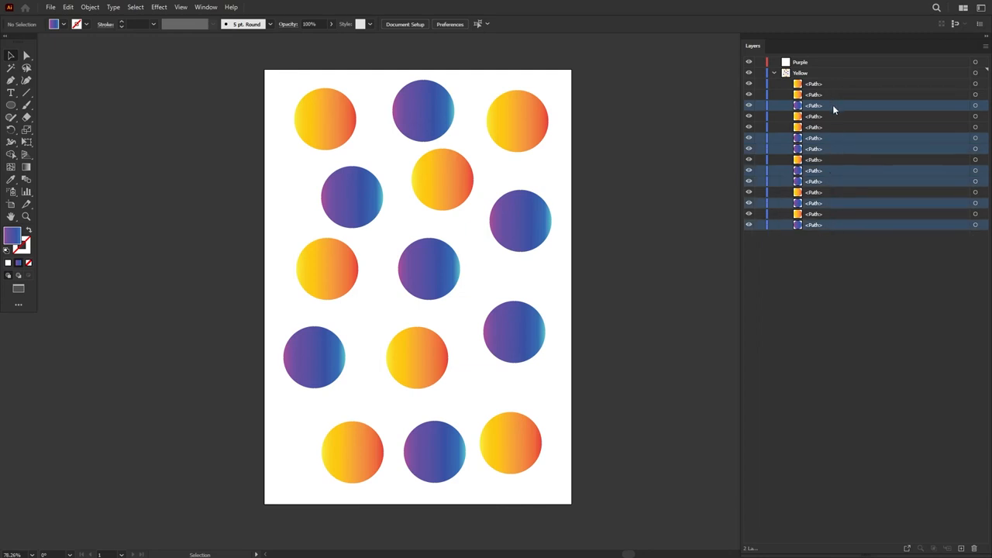
click(773, 62)
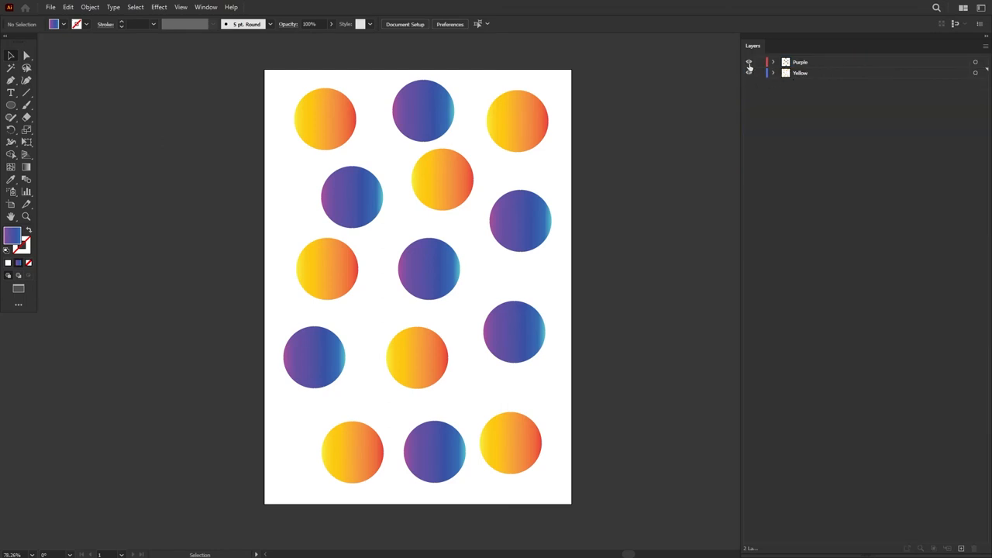
click(775, 73)
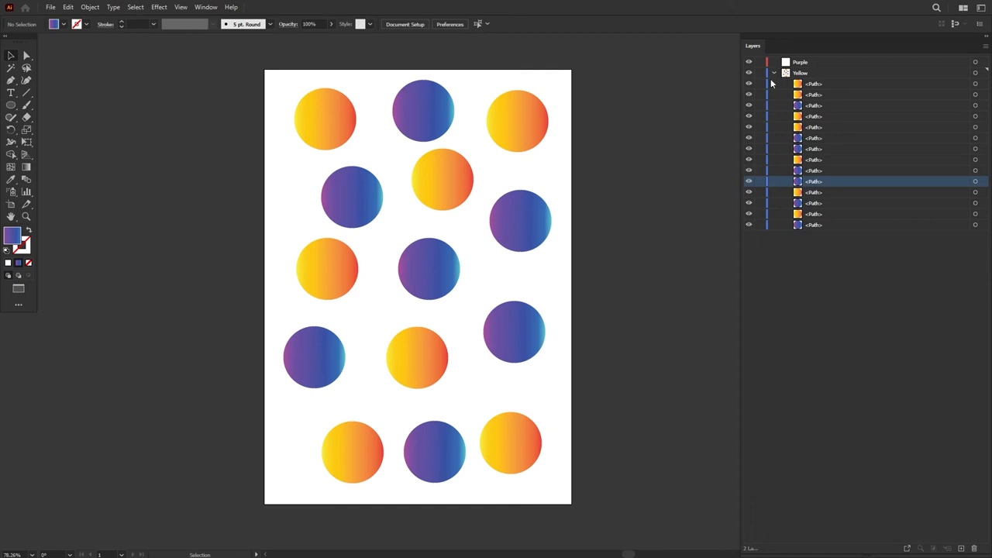
Step: Select the purple circles on Yellow and drag their selection indicator onto the Purple layer
click(774, 73)
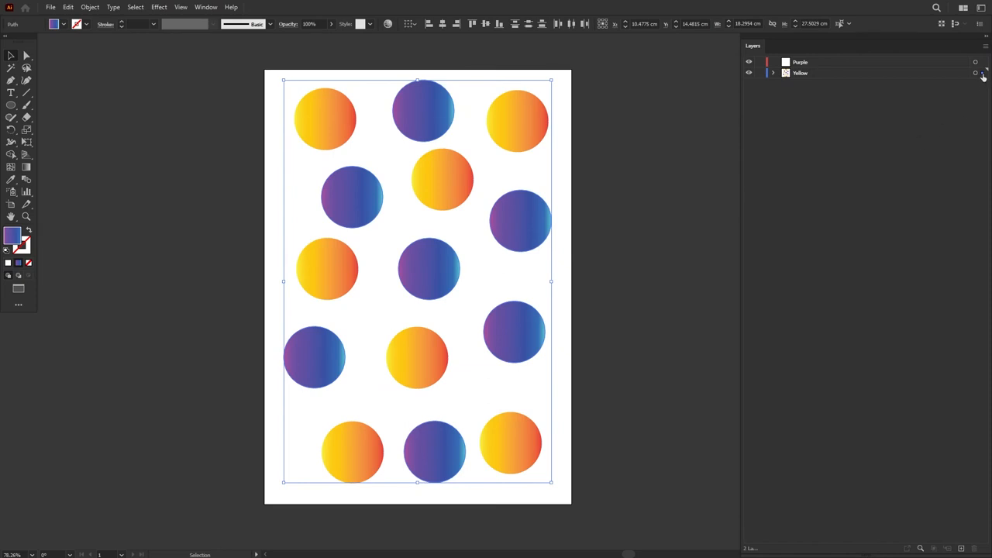
mouse_move(983, 75)
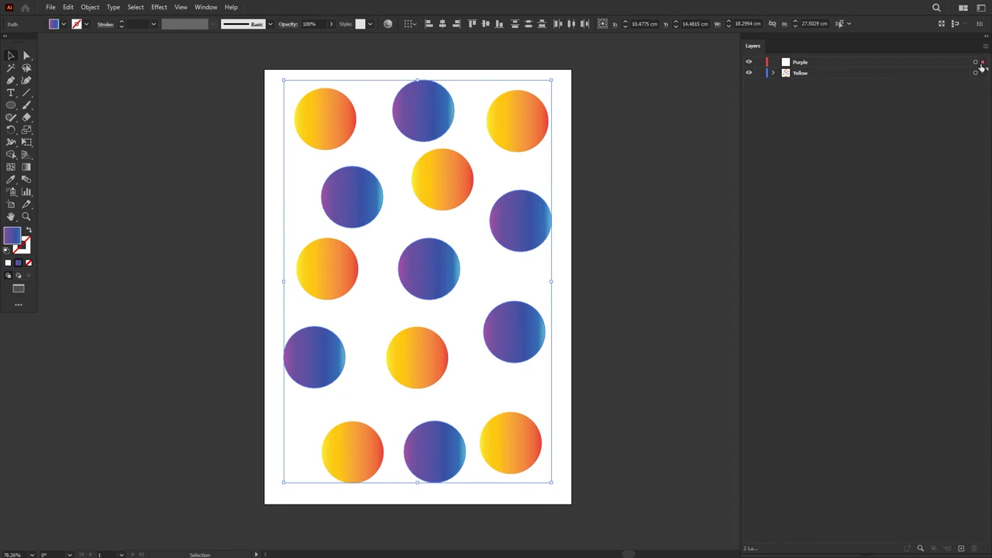
click(774, 62)
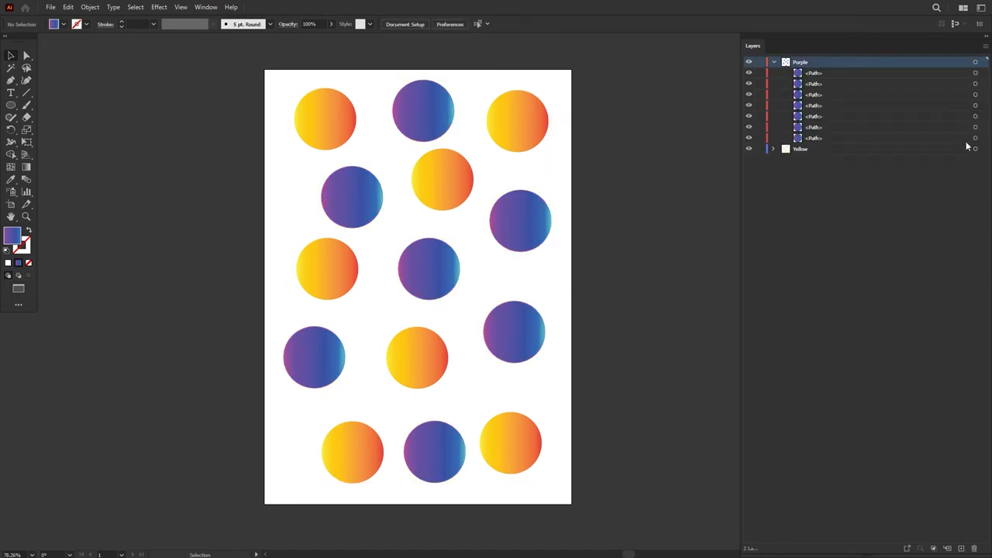
mouse_move(974, 62)
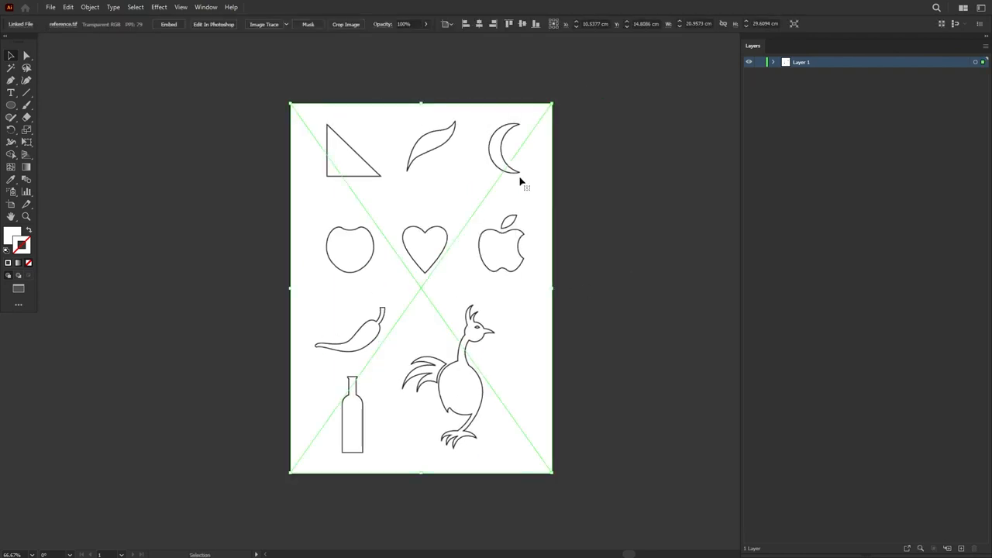
mouse_move(453, 386)
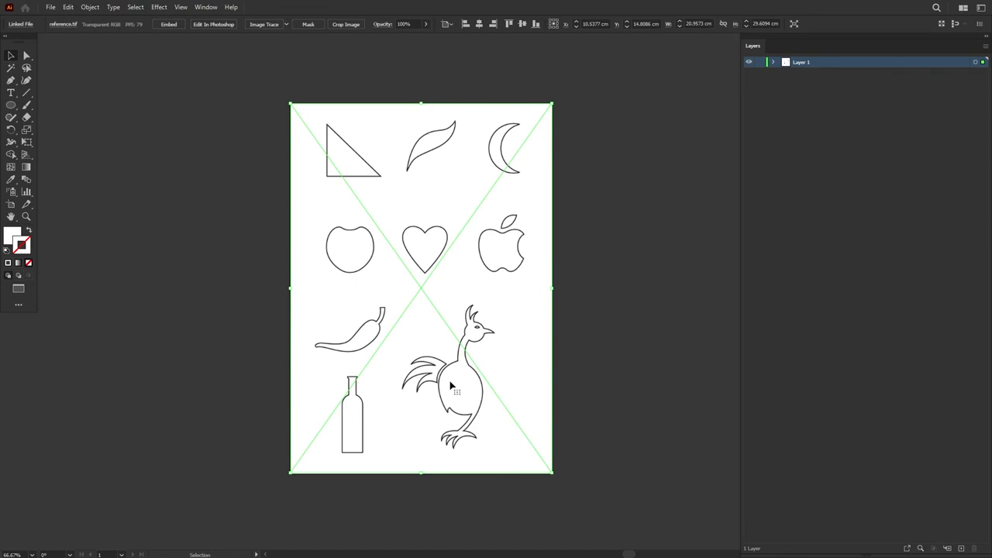
mouse_move(595, 145)
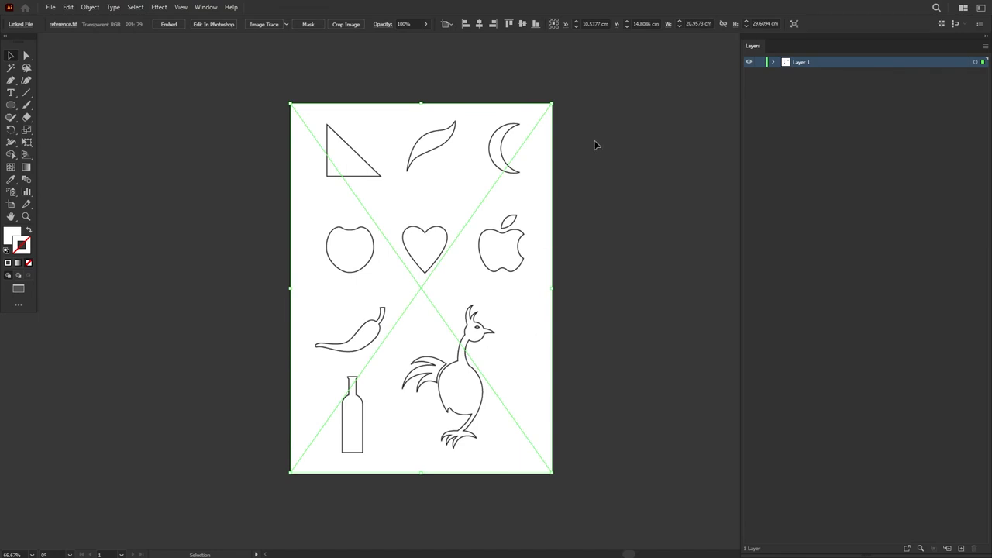
mouse_move(530, 120)
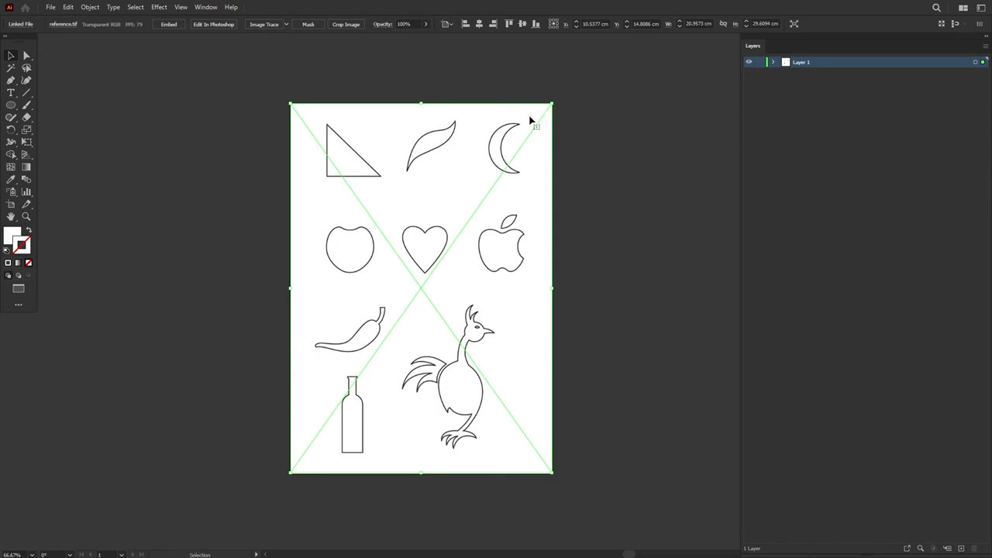
mouse_move(515, 175)
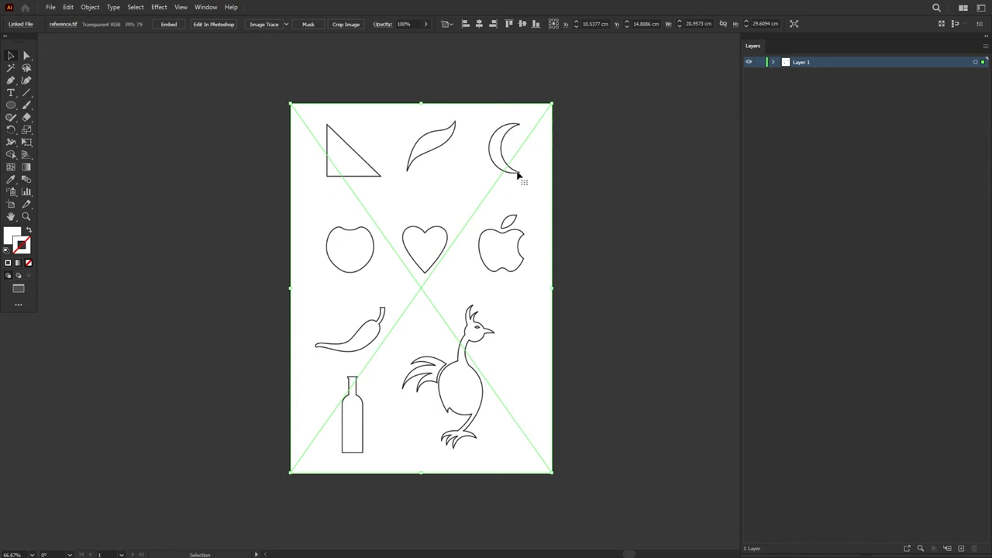
mouse_move(521, 437)
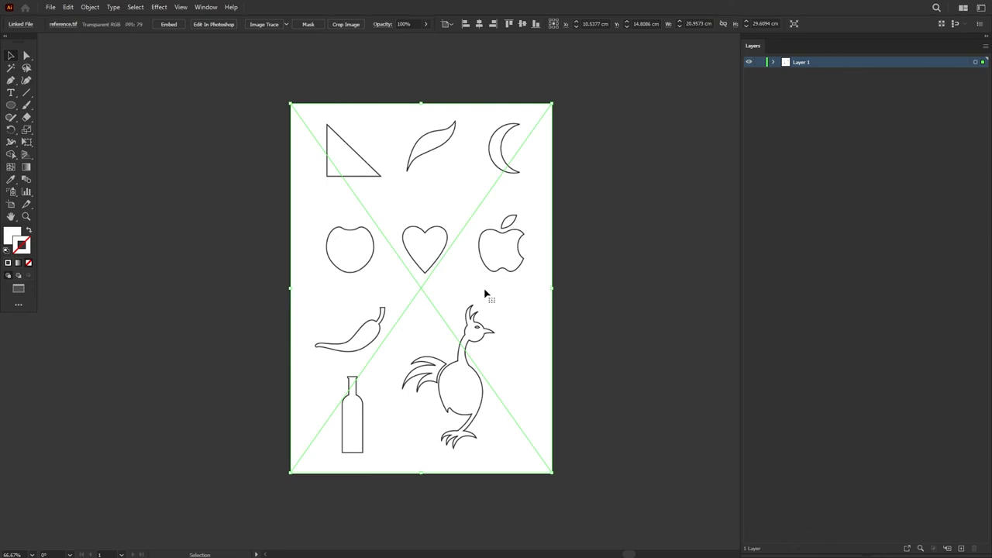
mouse_move(415, 215)
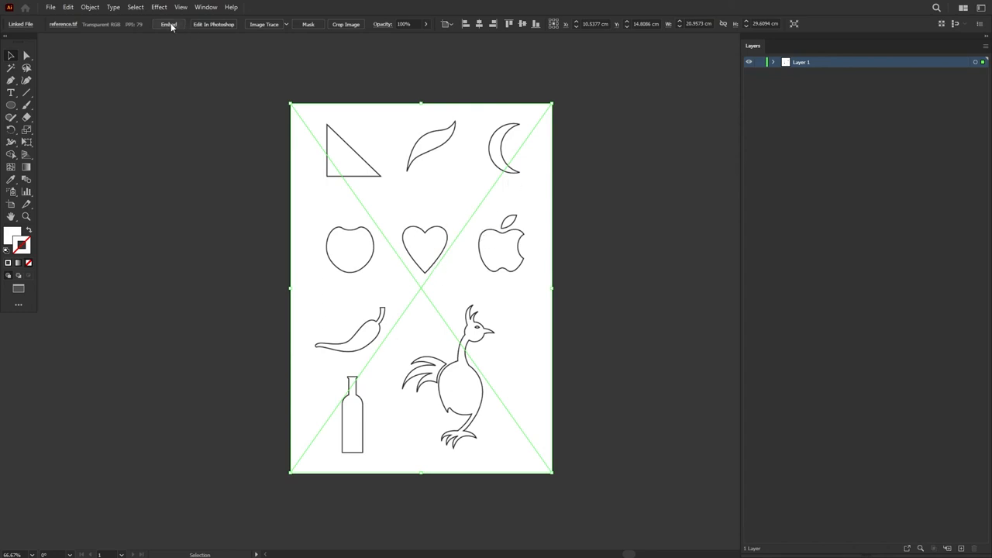
Step: Embed the linked outline-shapes image via TIFF Import Options and start renaming Layer 1 to Reference
click(165, 24)
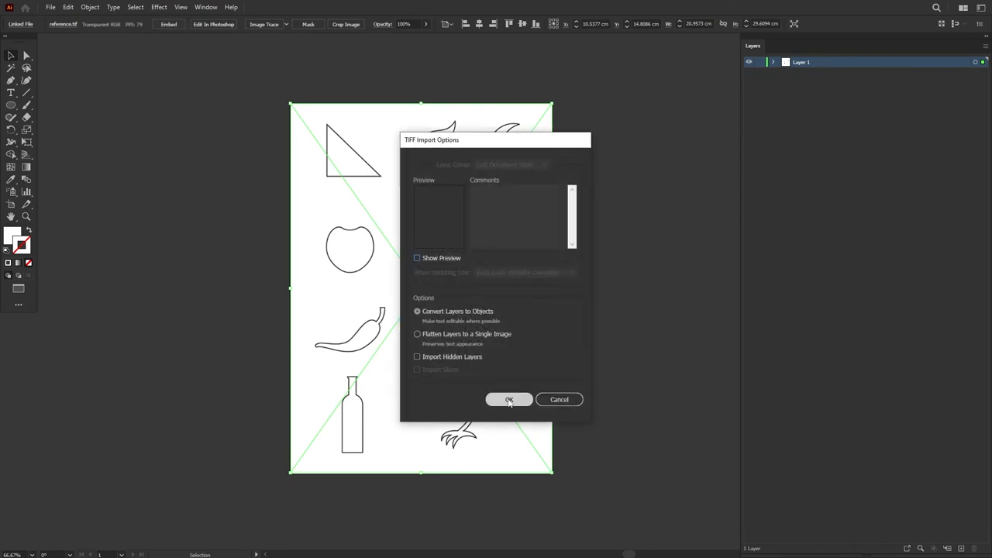
click(509, 400)
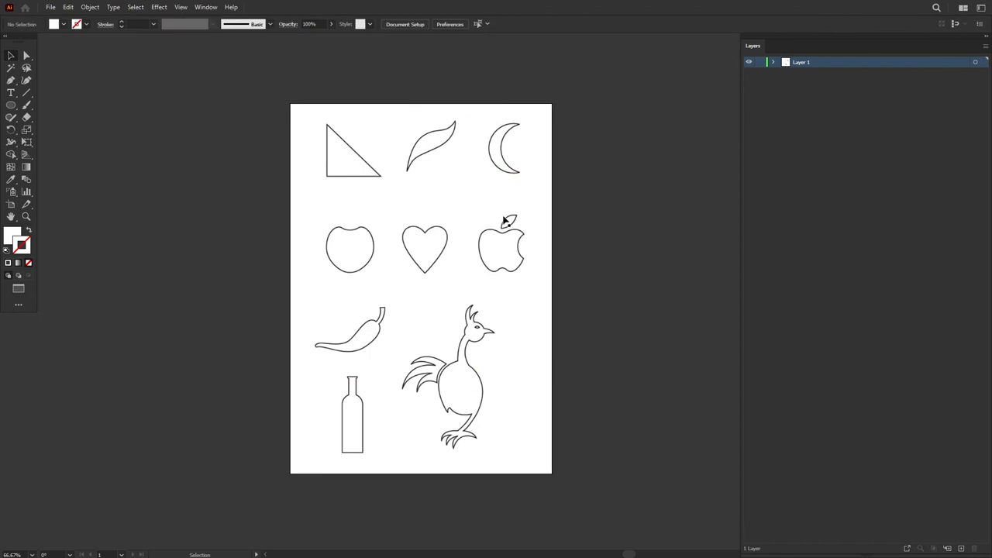
mouse_move(607, 201)
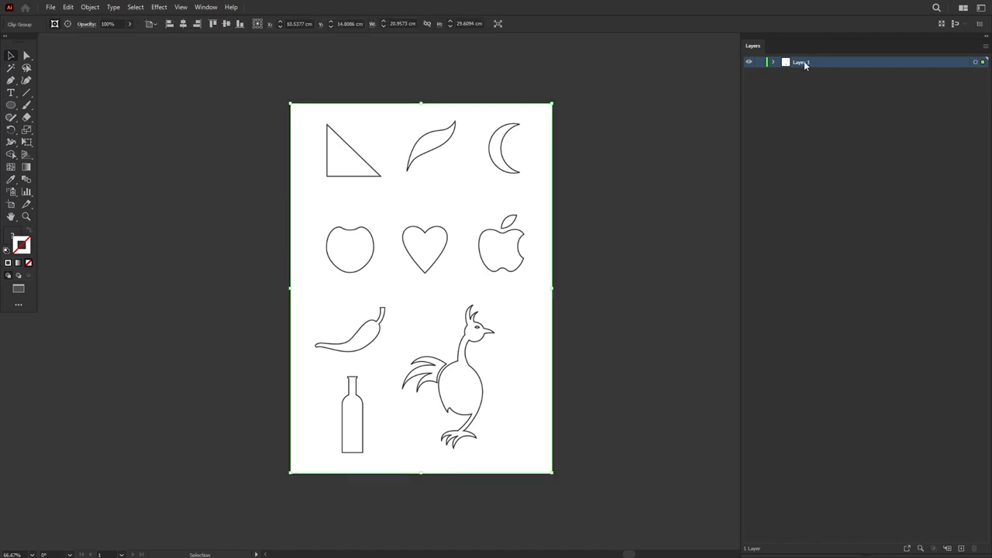
double_click(803, 62)
text(Reference)
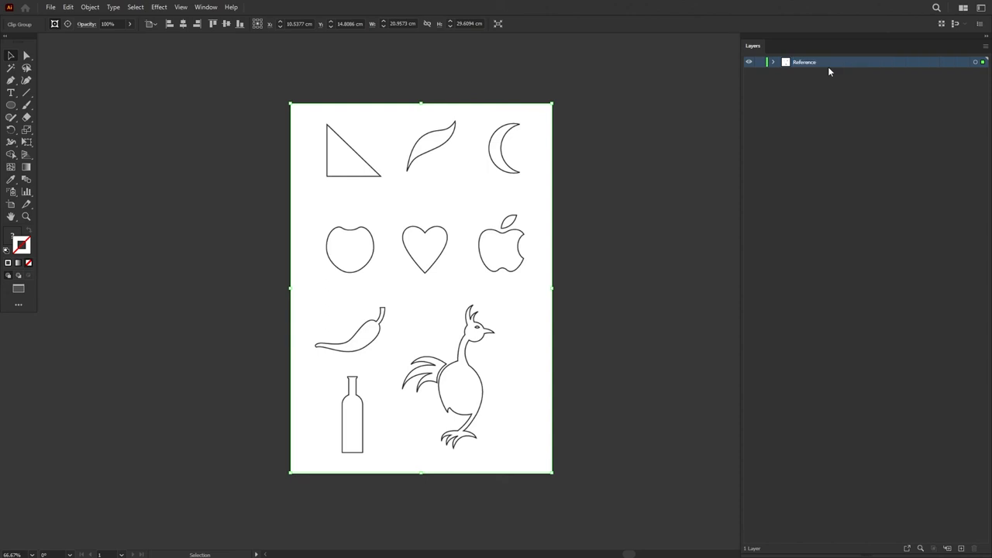
mouse_move(819, 70)
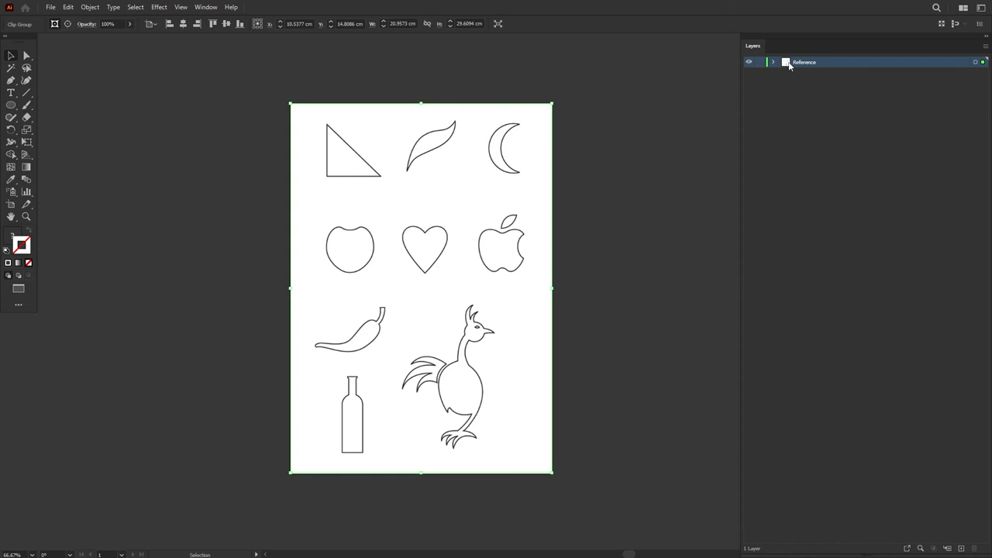
Step: Set the Reference layer's colour to Light Red in Layer Options and pick a shape drawing tool
double_click(804, 62)
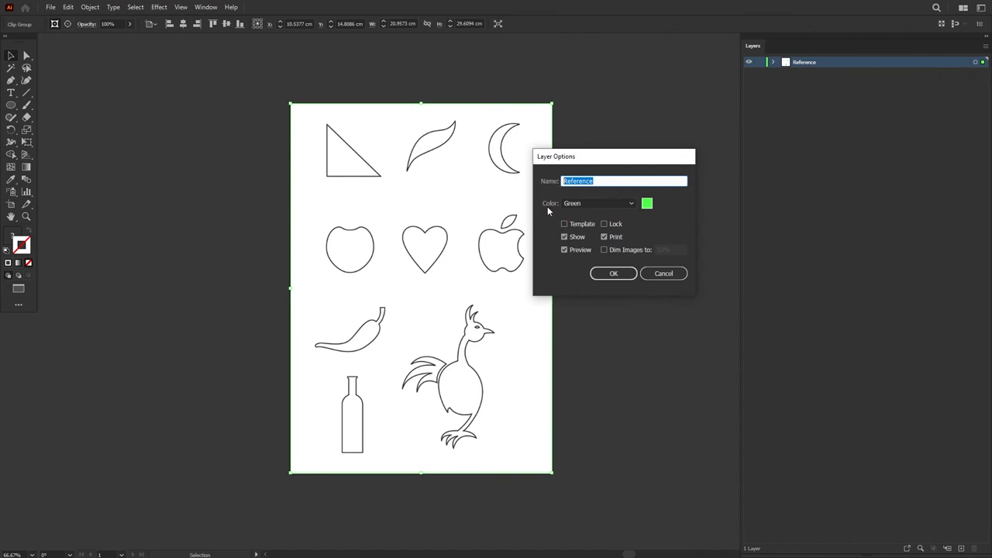
mouse_move(748, 87)
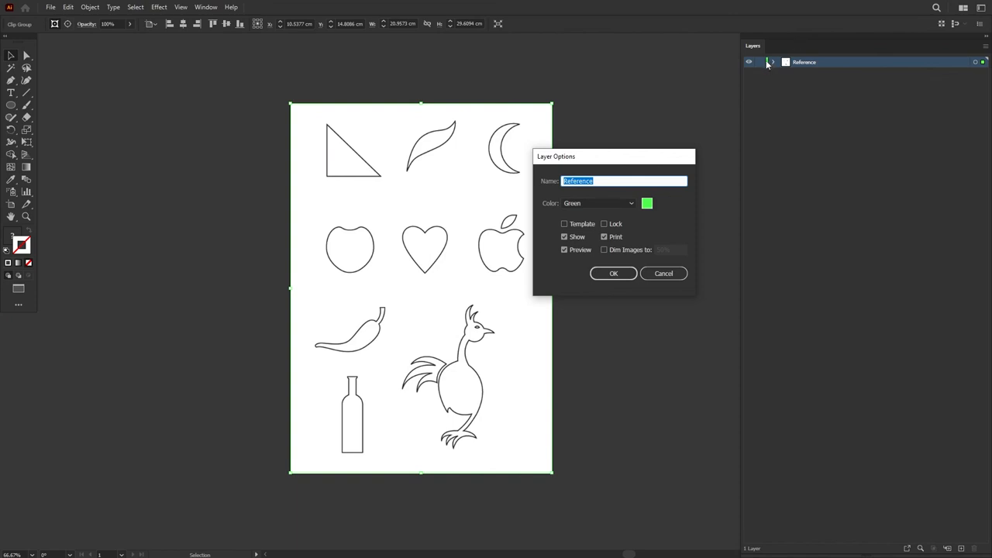
click(629, 203)
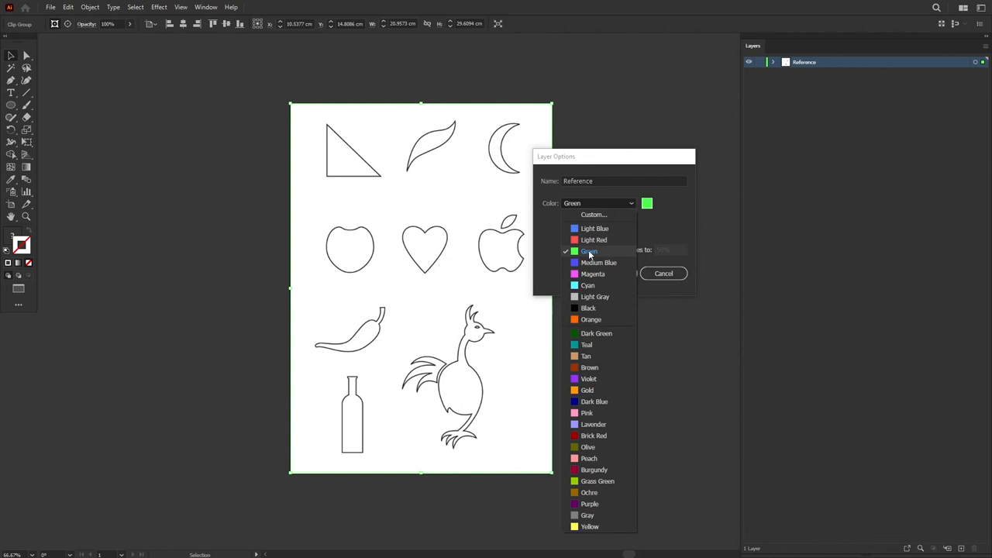
mouse_move(298, 135)
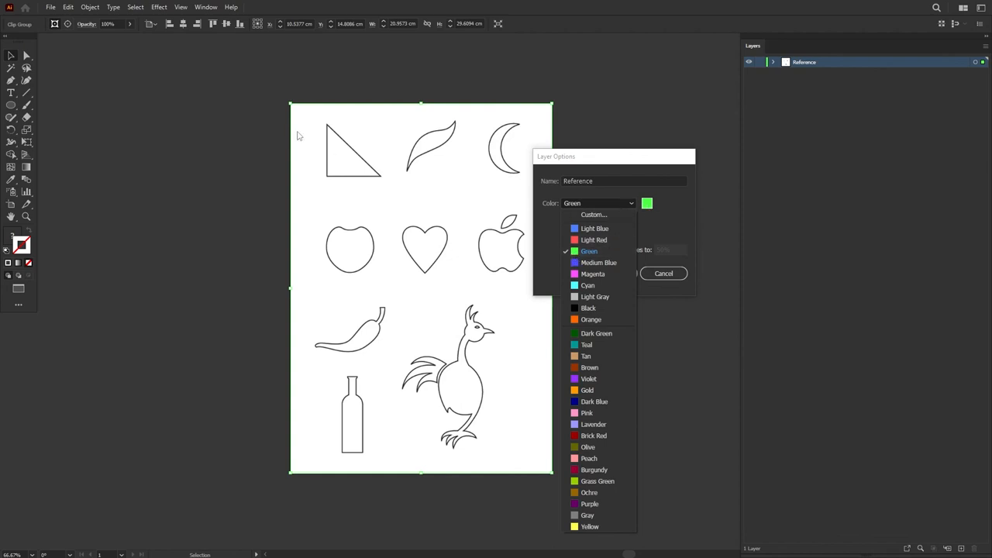
mouse_move(387, 472)
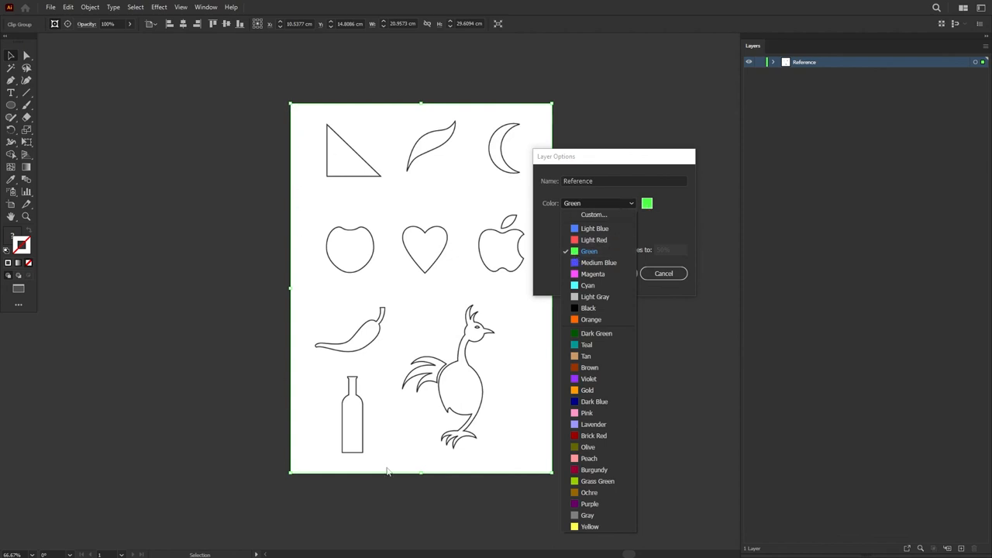
mouse_move(594, 238)
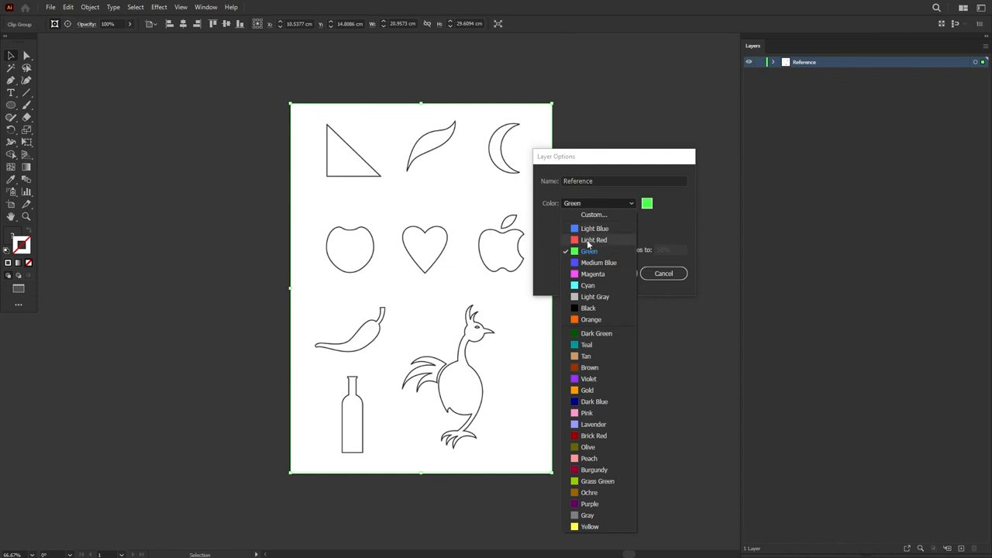
click(592, 238)
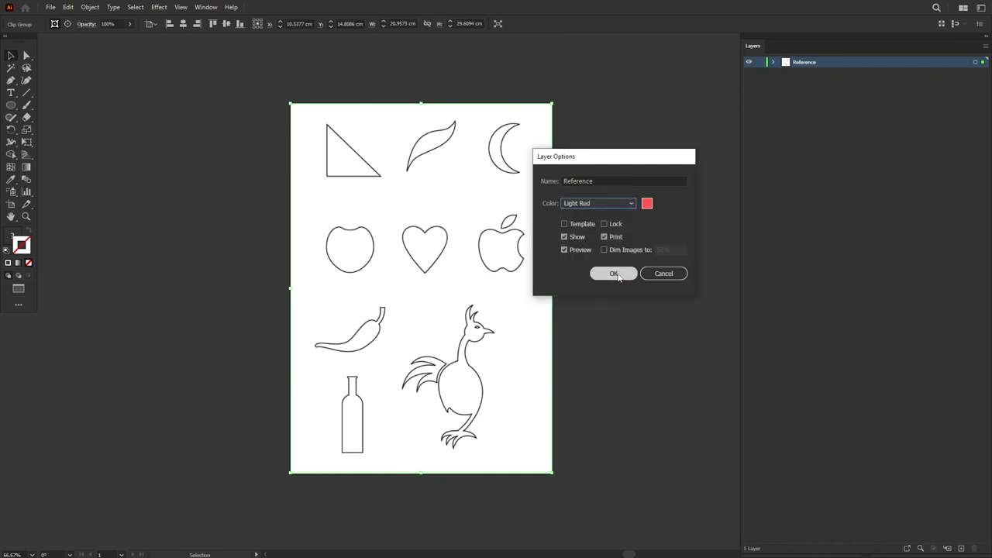
click(614, 273)
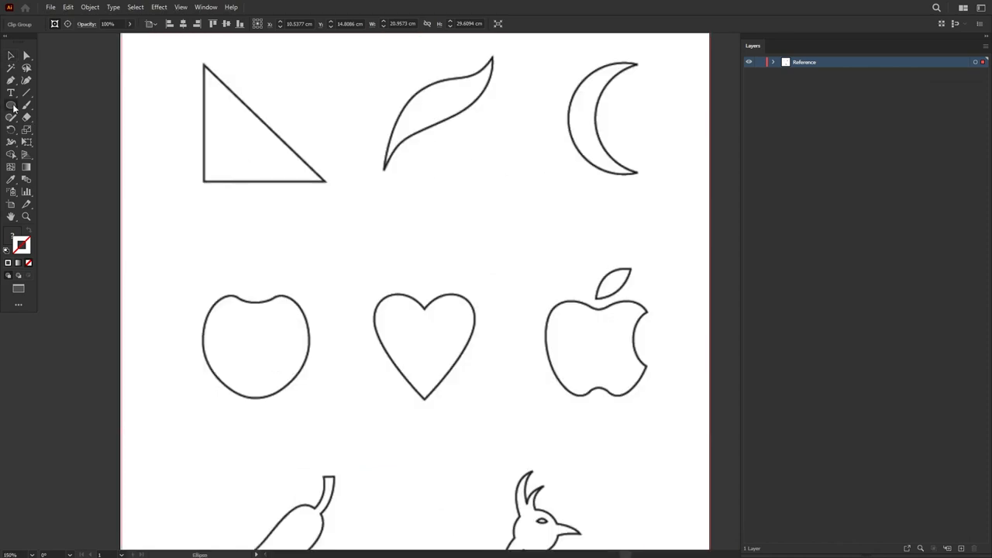
click(11, 106)
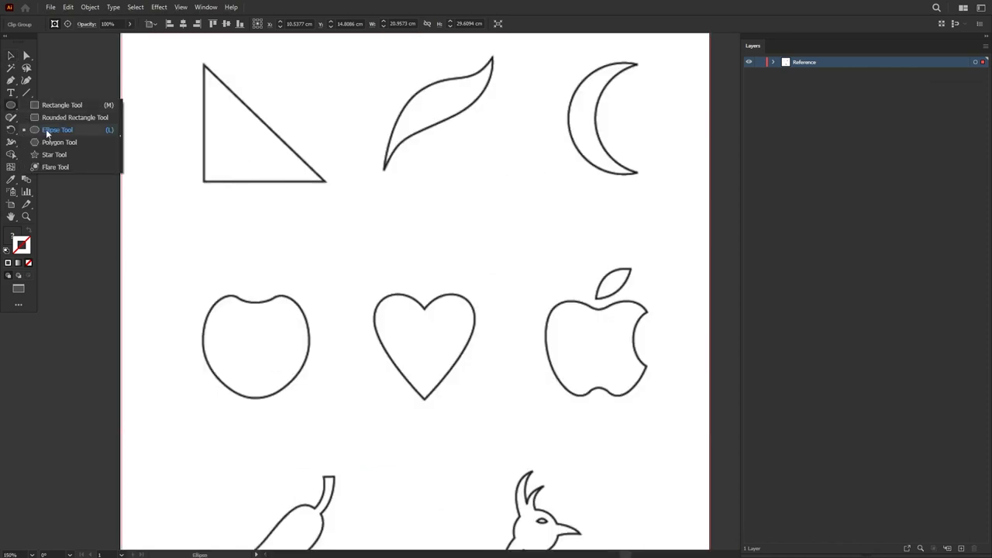
click(59, 130)
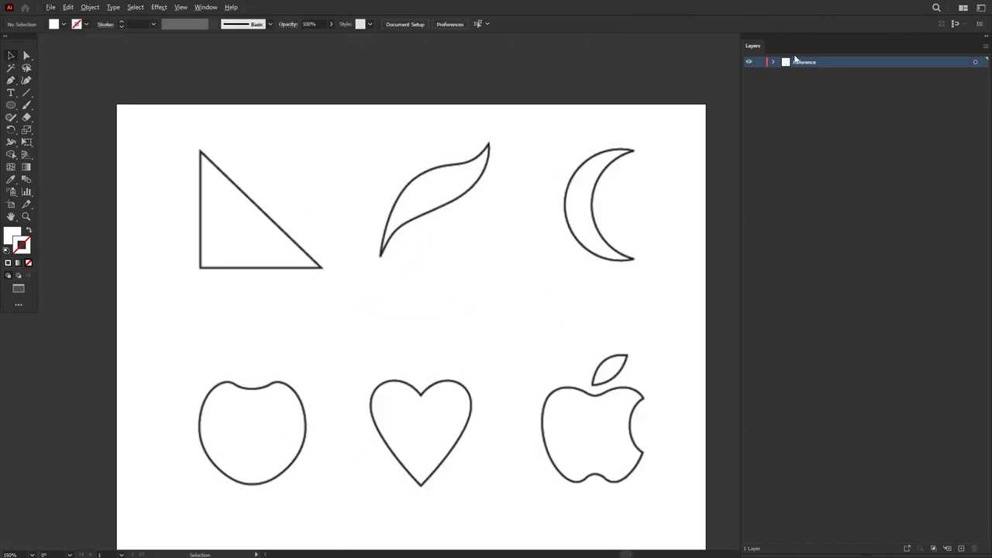
Step: Enable Dim Images on the Reference layer so the outlines appear faint
double_click(805, 62)
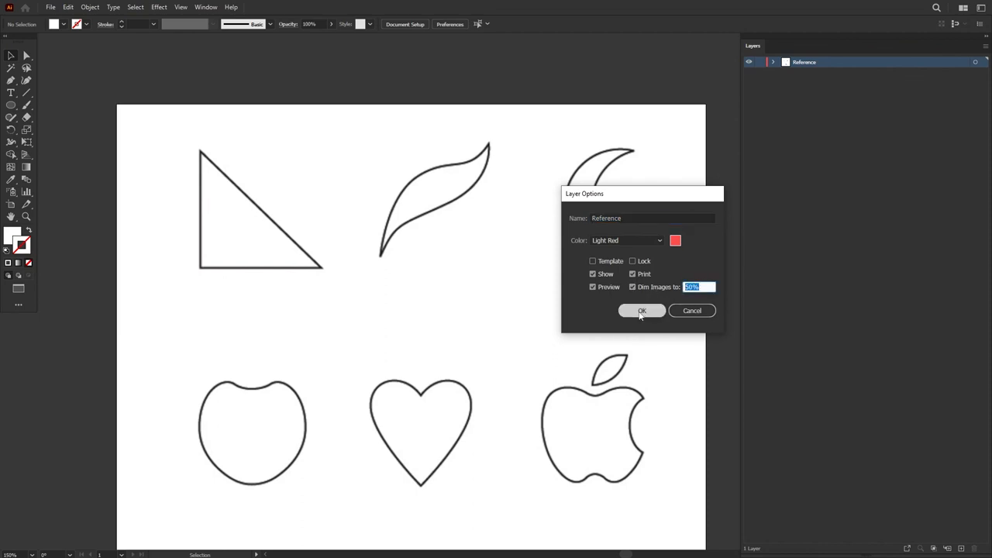
click(642, 310)
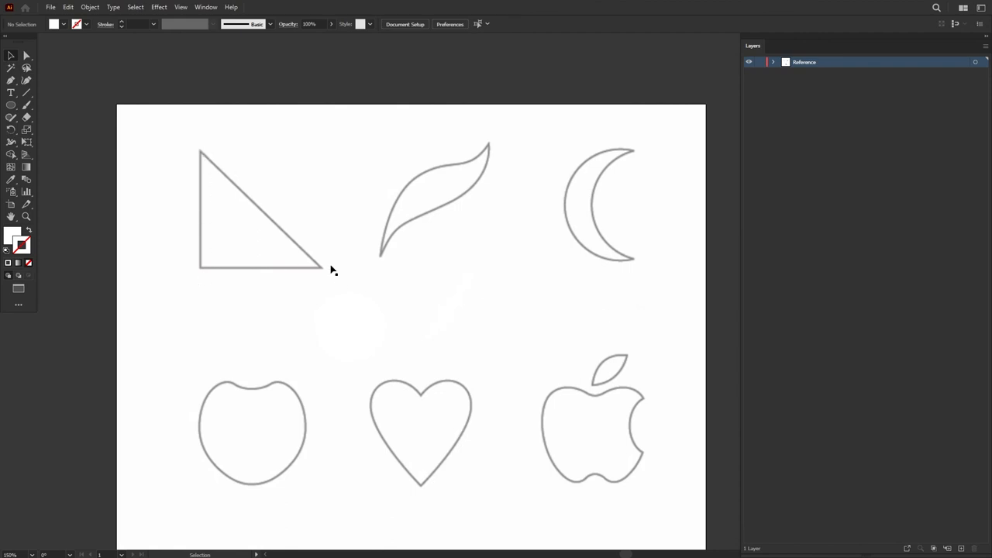
mouse_move(198, 256)
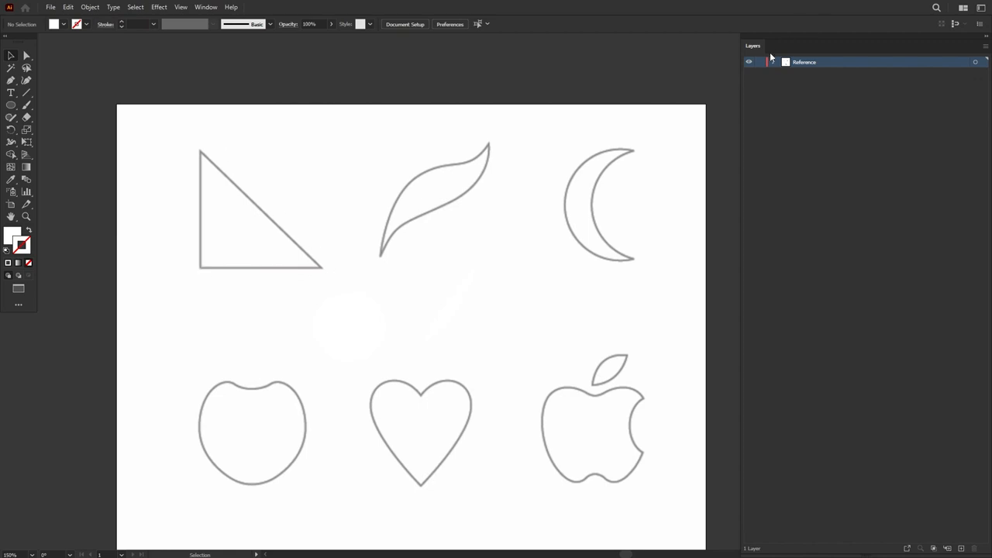
Step: Make Reference a locked template layer in Layer Options and add a new empty drawing layer above it
double_click(803, 62)
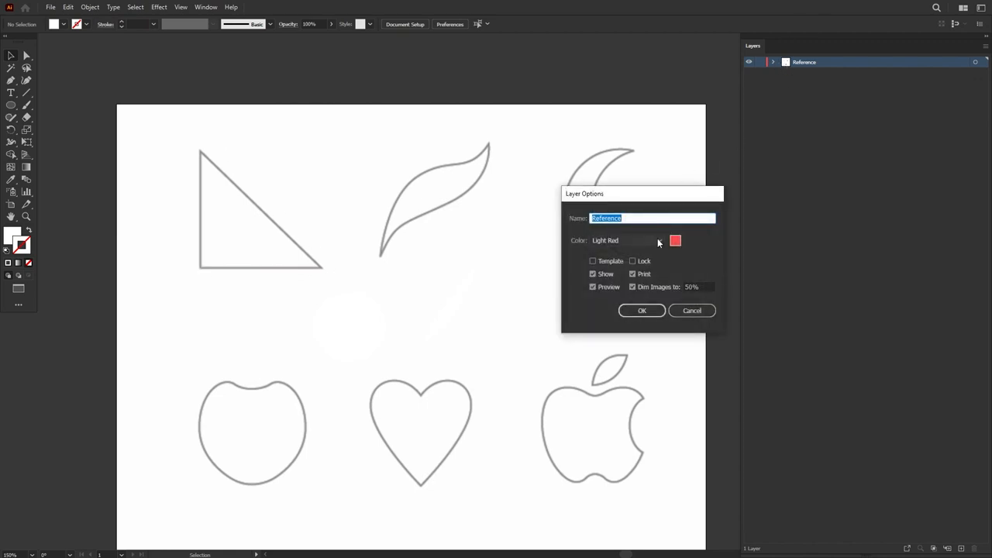
click(633, 260)
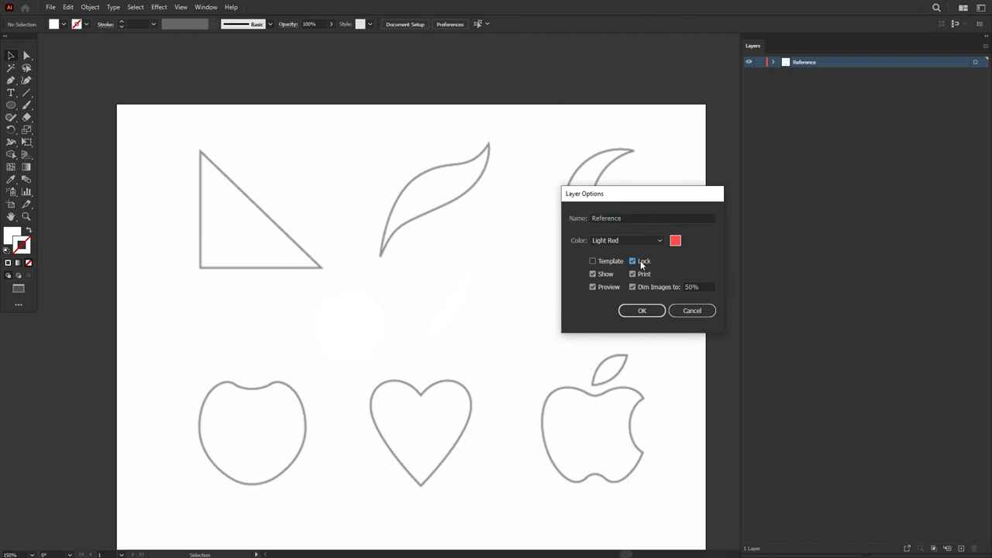
click(642, 310)
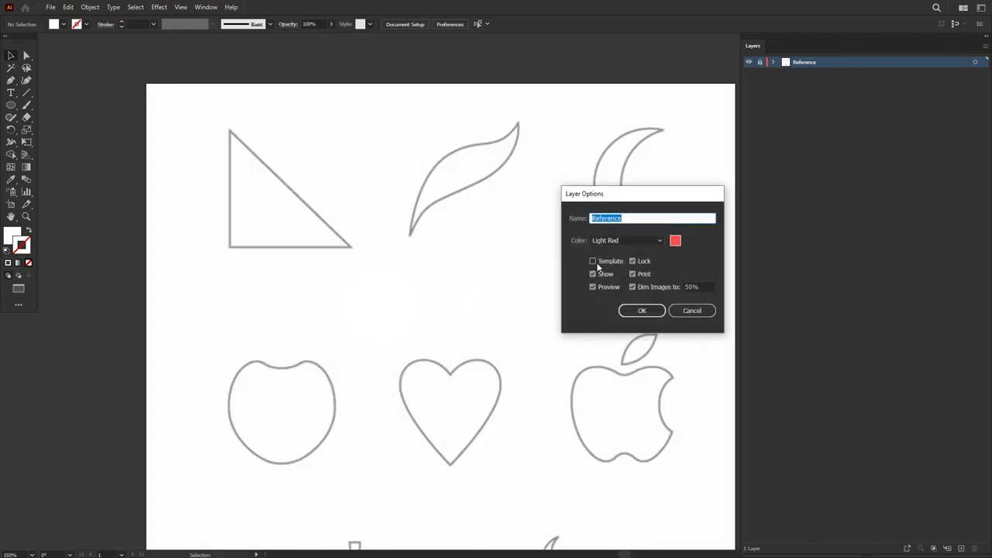
click(592, 261)
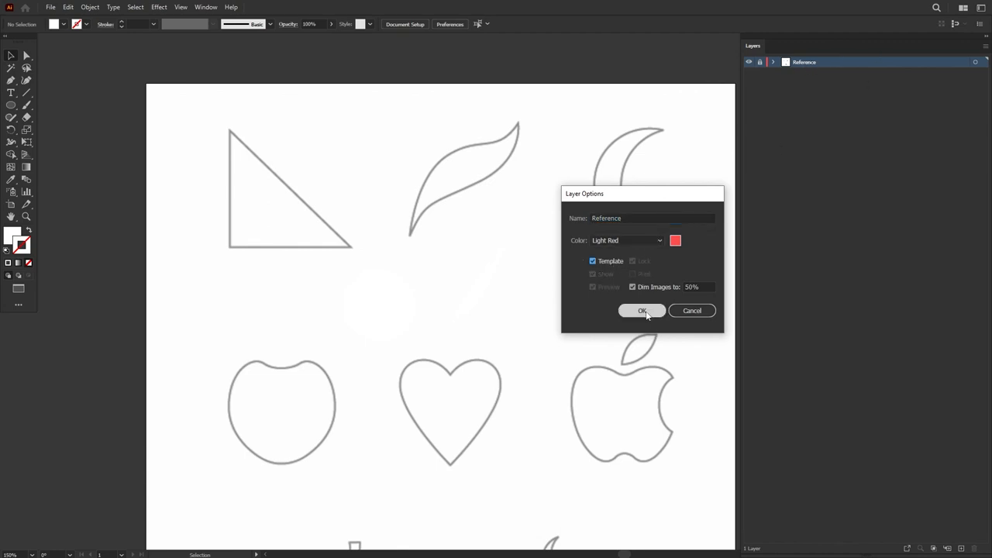
click(642, 310)
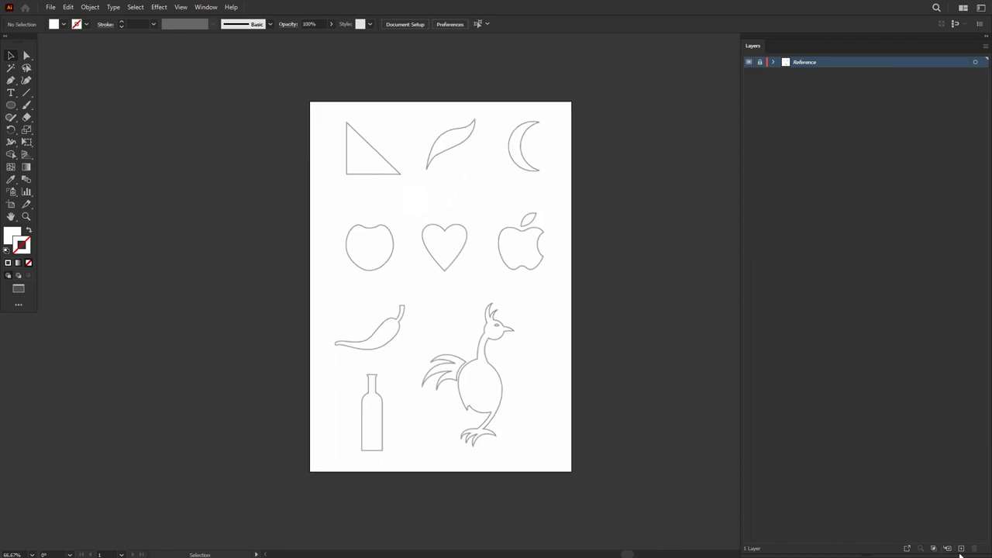
click(961, 549)
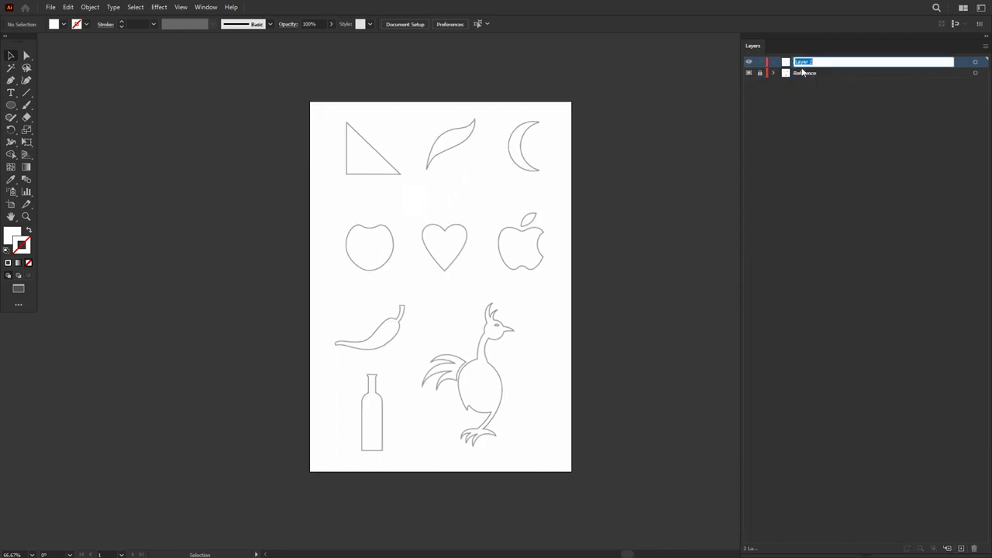